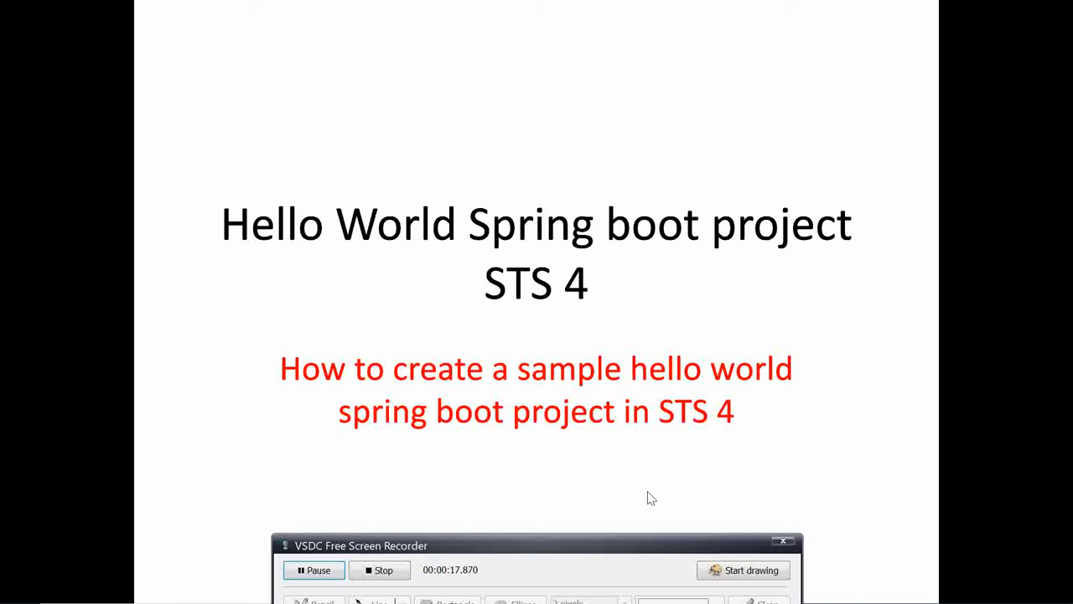
mouse_move(569, 403)
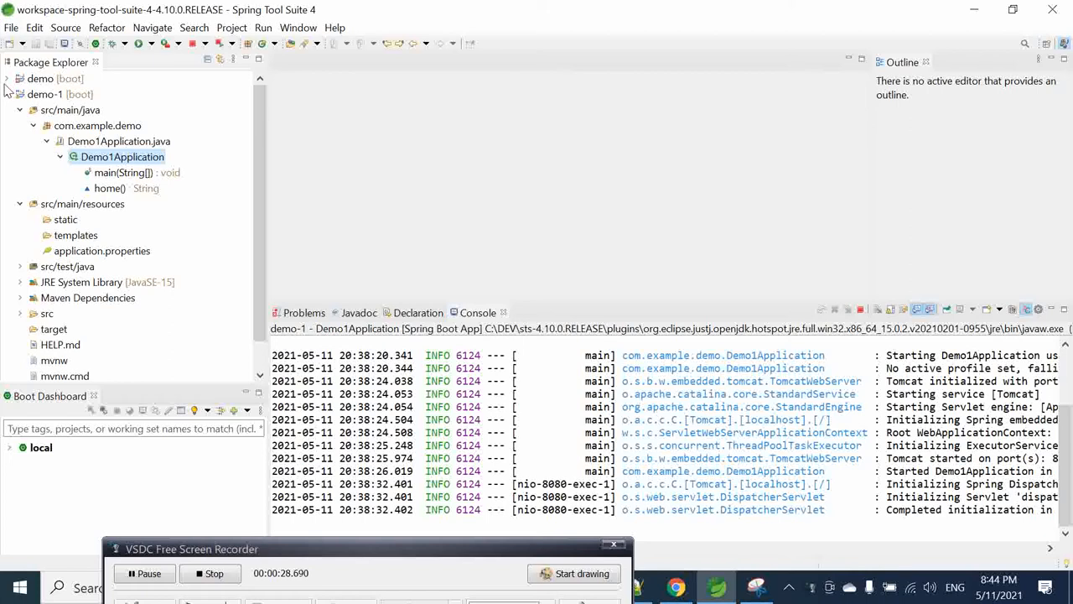
- Collapse the demo-1 project tree in Package Explorer
click(19, 94)
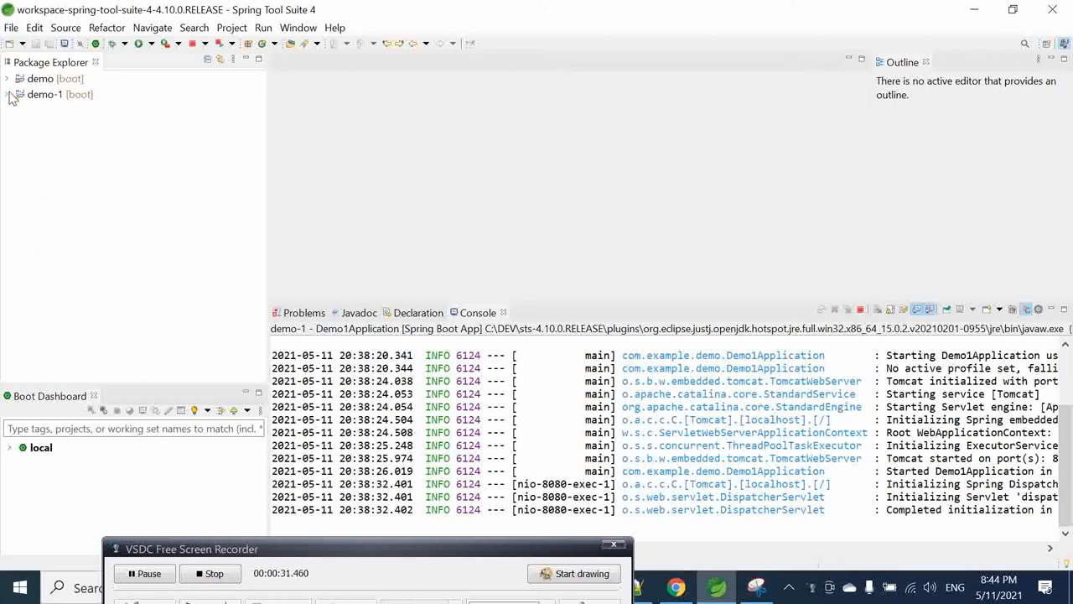
mouse_move(105, 64)
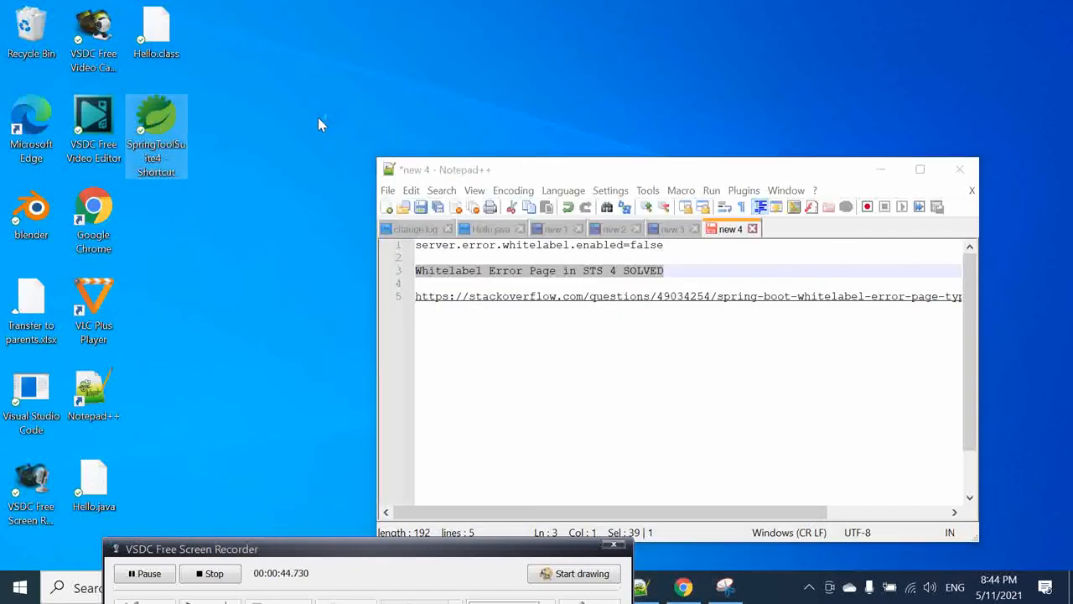
- Relaunch Spring Tool Suite 4 from its desktop shortcut
double_click(156, 117)
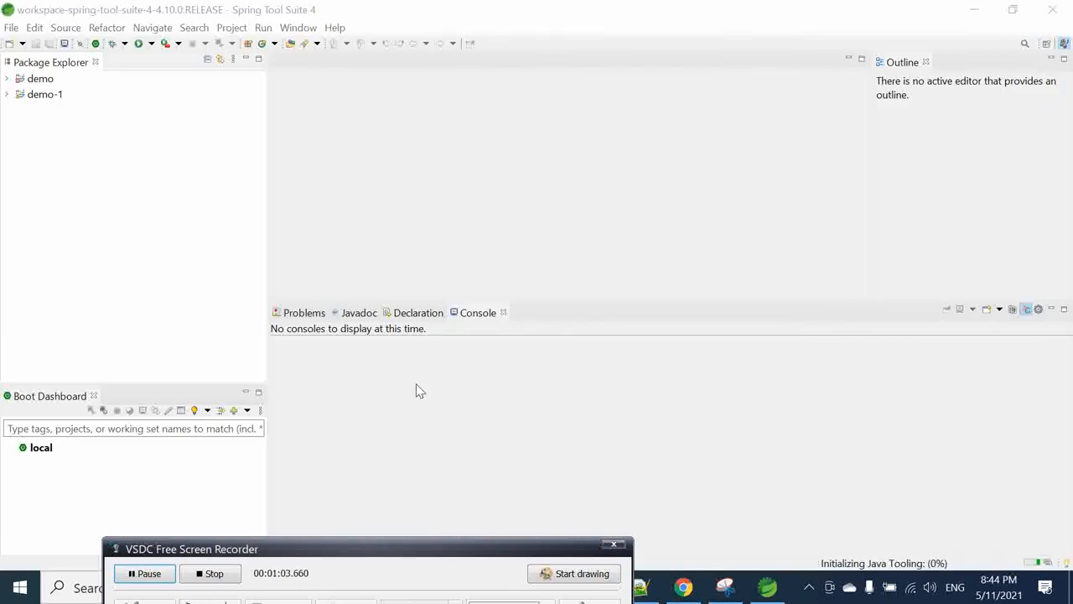
mouse_move(406, 375)
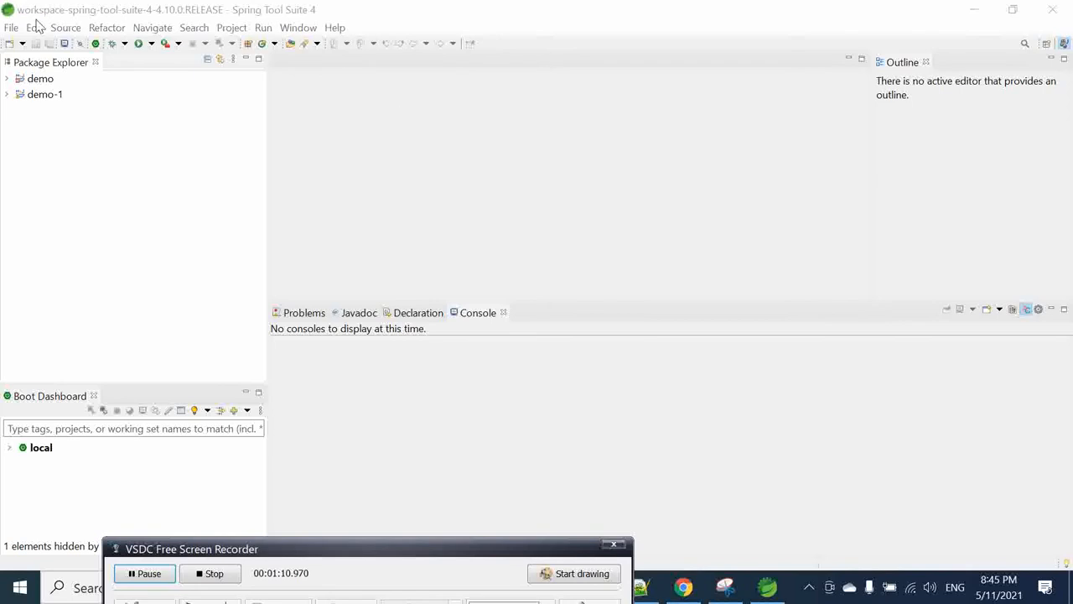
- Start a new Spring Starter Project from the File > New menu
click(36, 28)
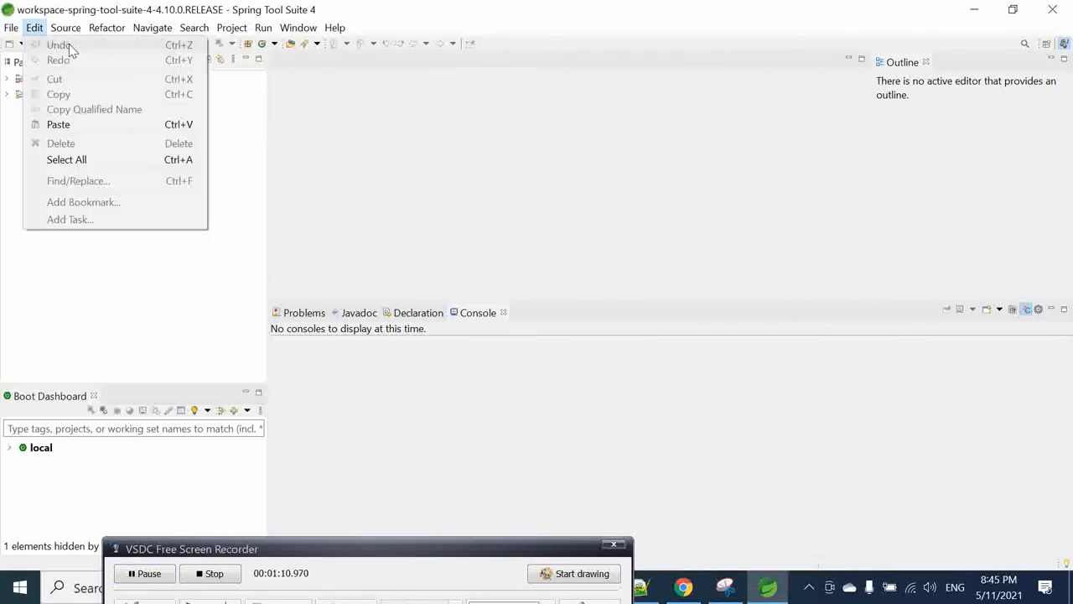
click(11, 28)
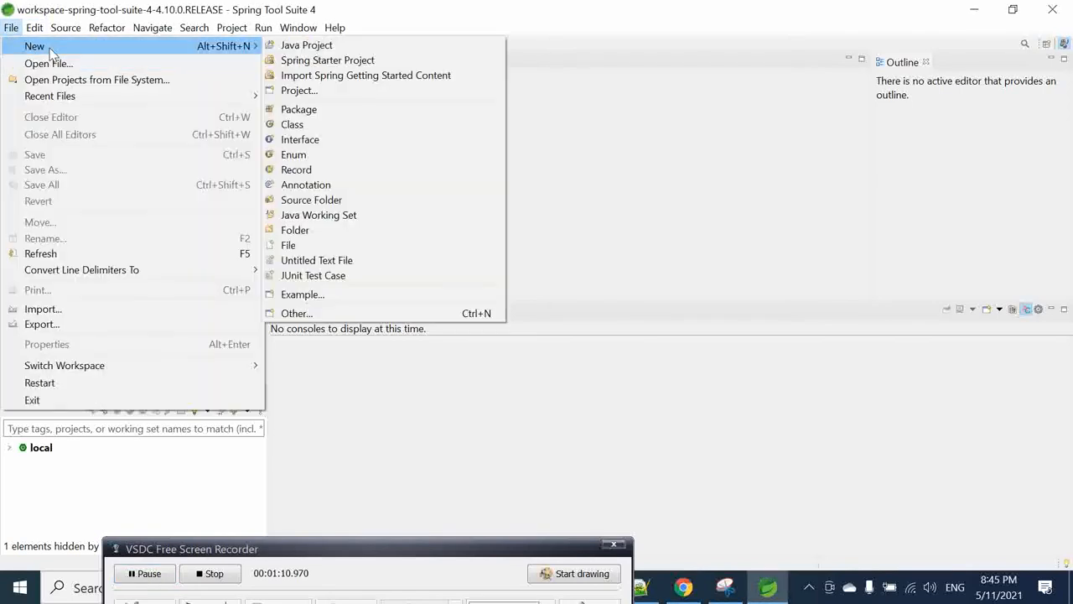
mouse_move(353, 60)
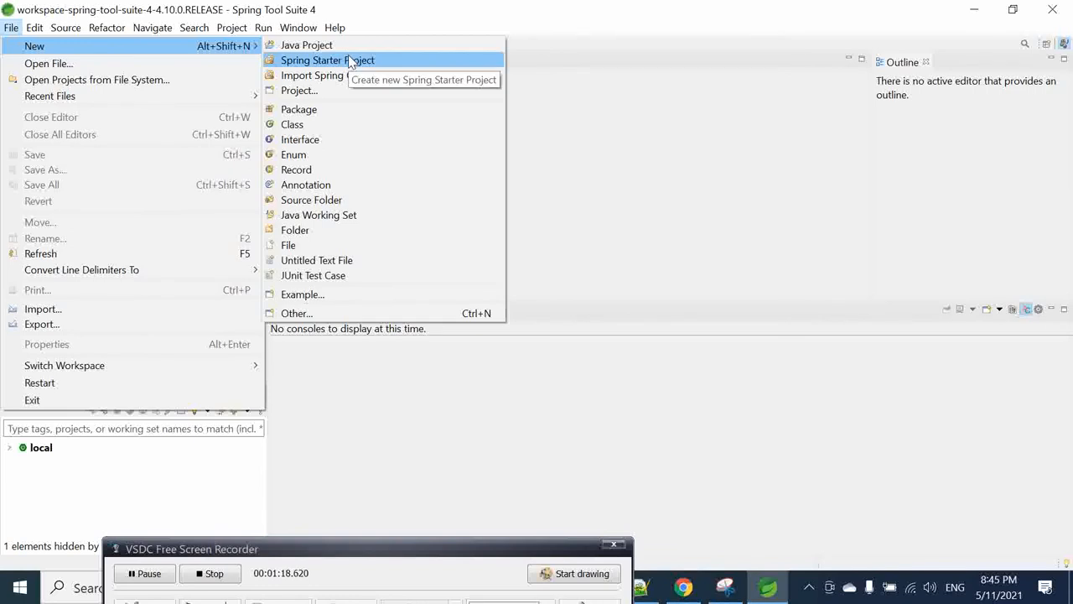
mouse_move(362, 64)
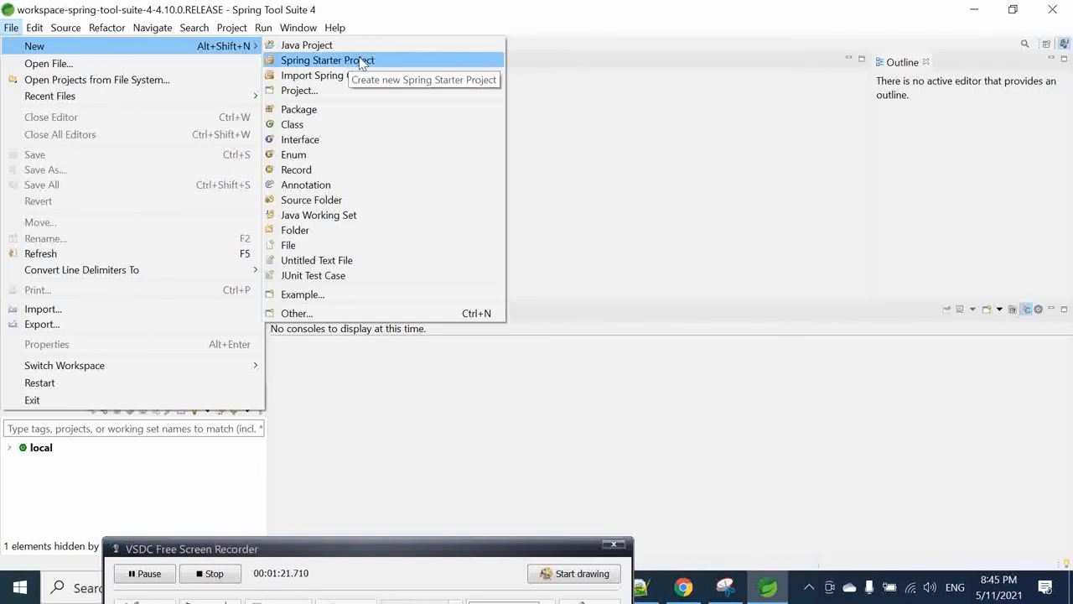
click(327, 60)
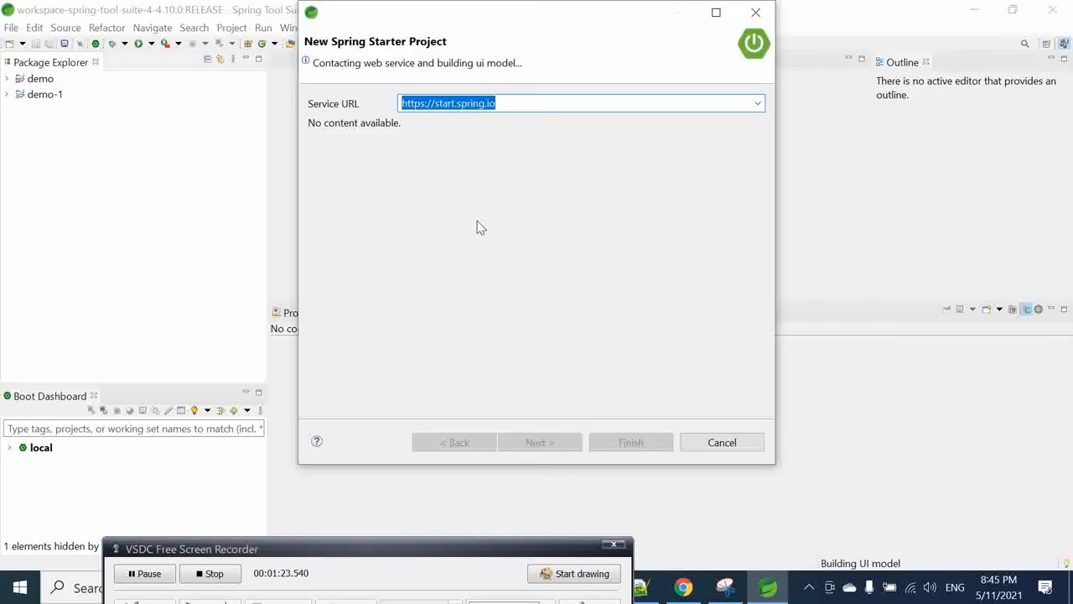
mouse_move(476, 274)
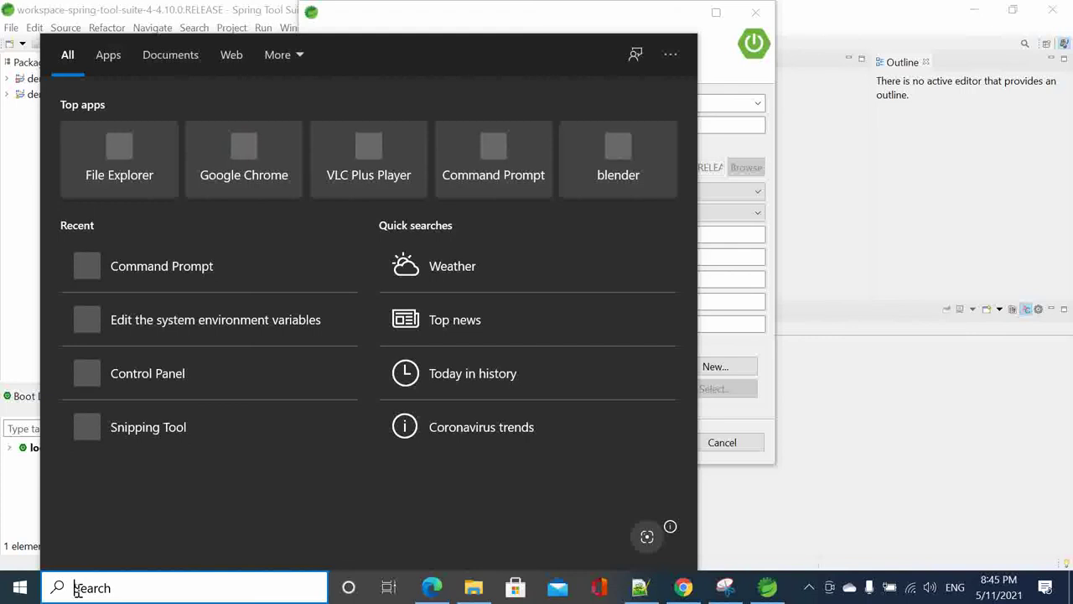
- Open Command Prompt and run java -version, confirming Java 16.0.1
text(Command Prompt)
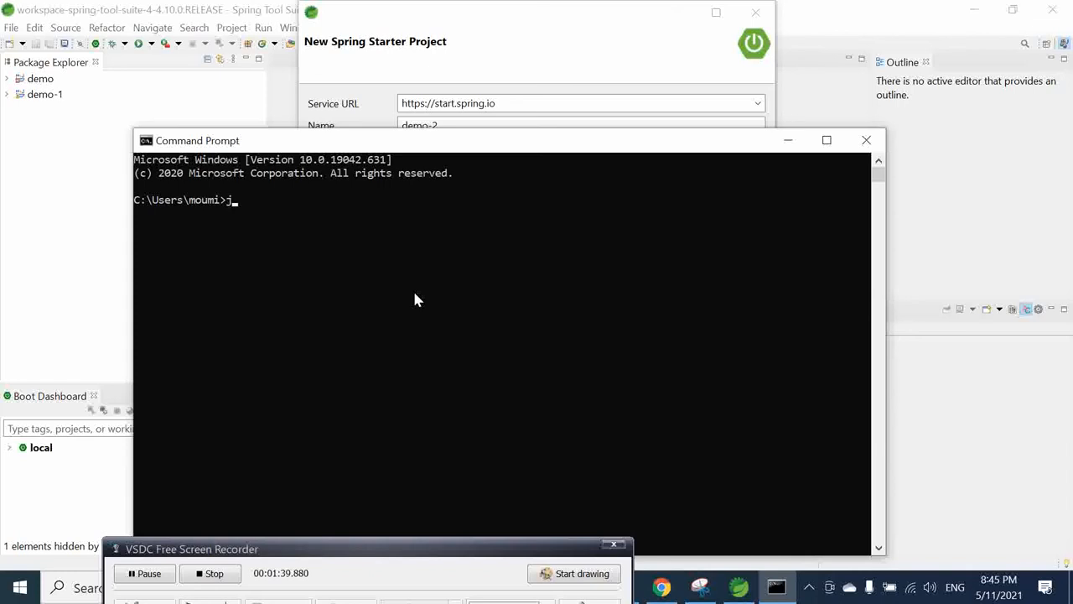
text(ava -v)
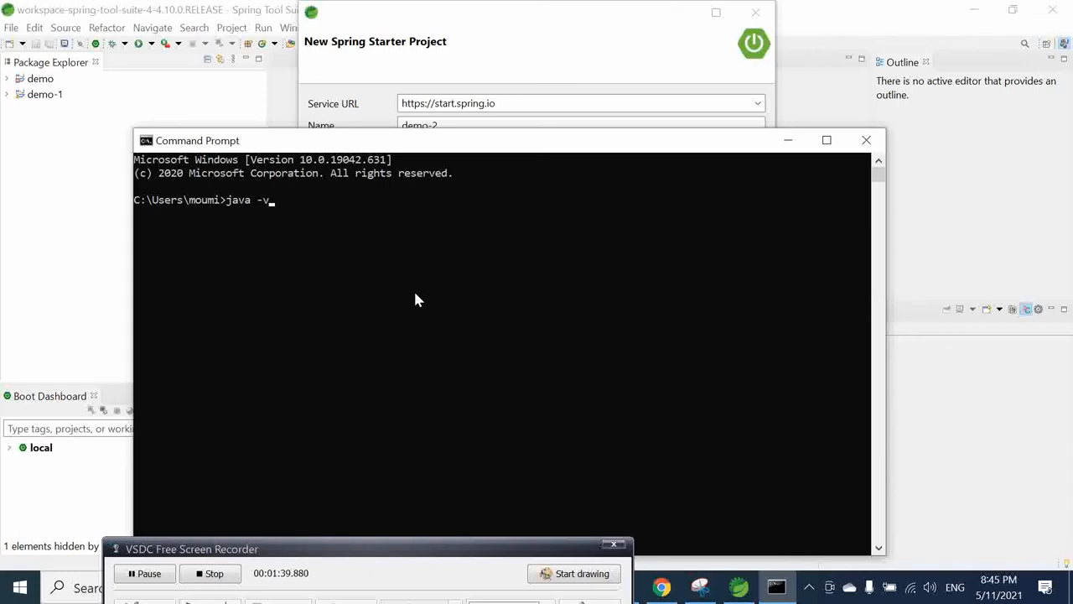
text(ersion)
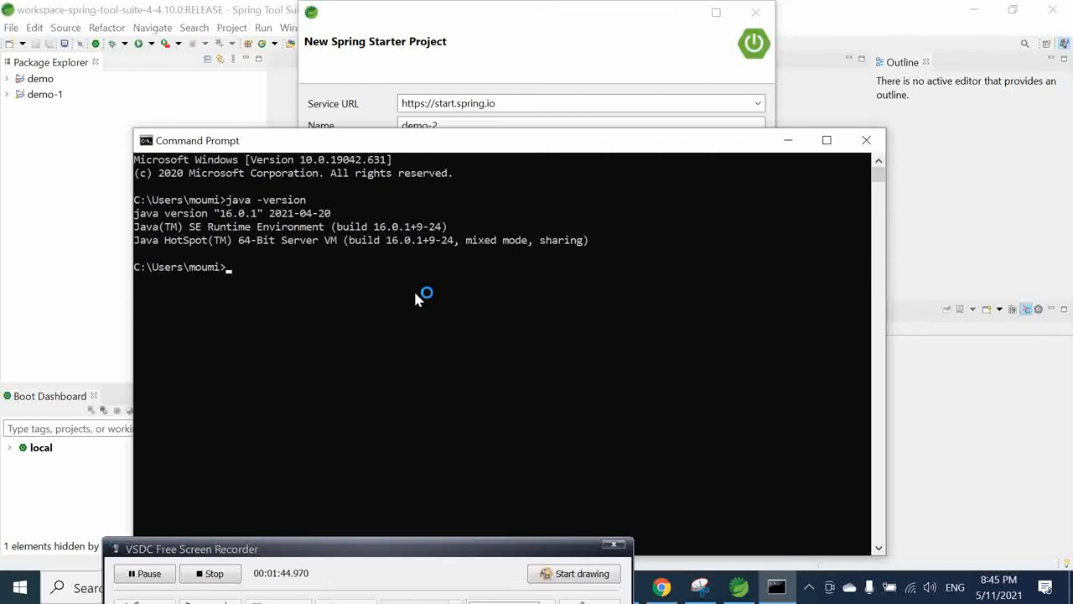
mouse_move(231, 219)
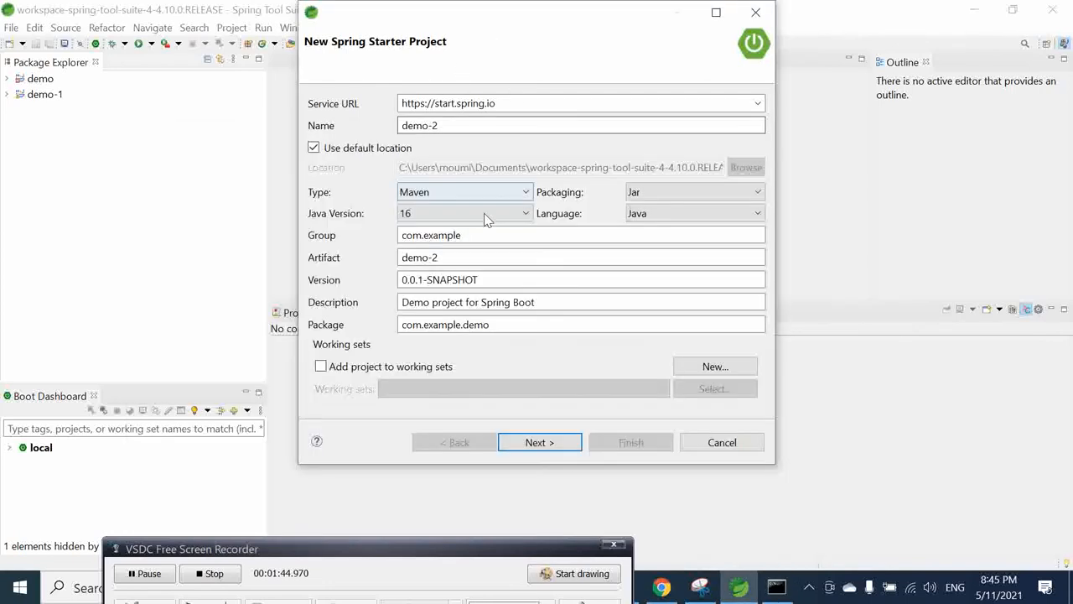
click(531, 213)
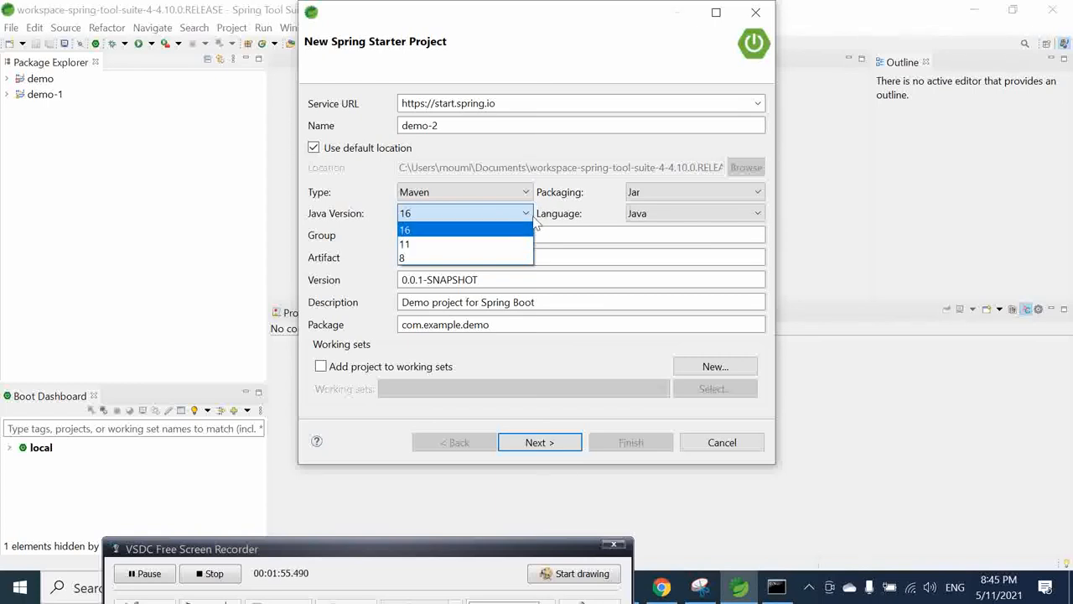
click(405, 229)
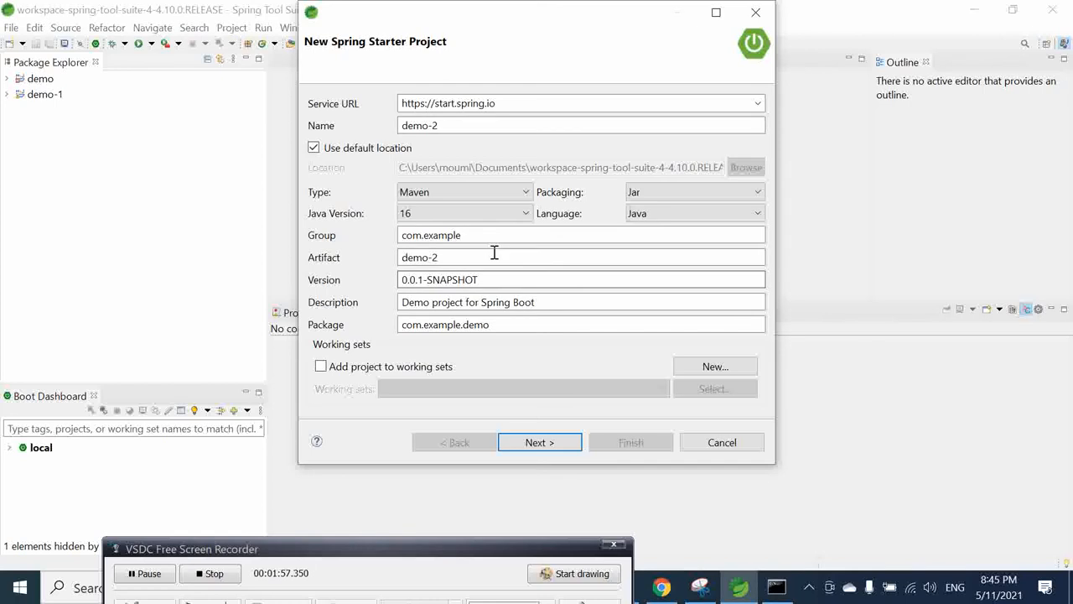
mouse_move(582, 412)
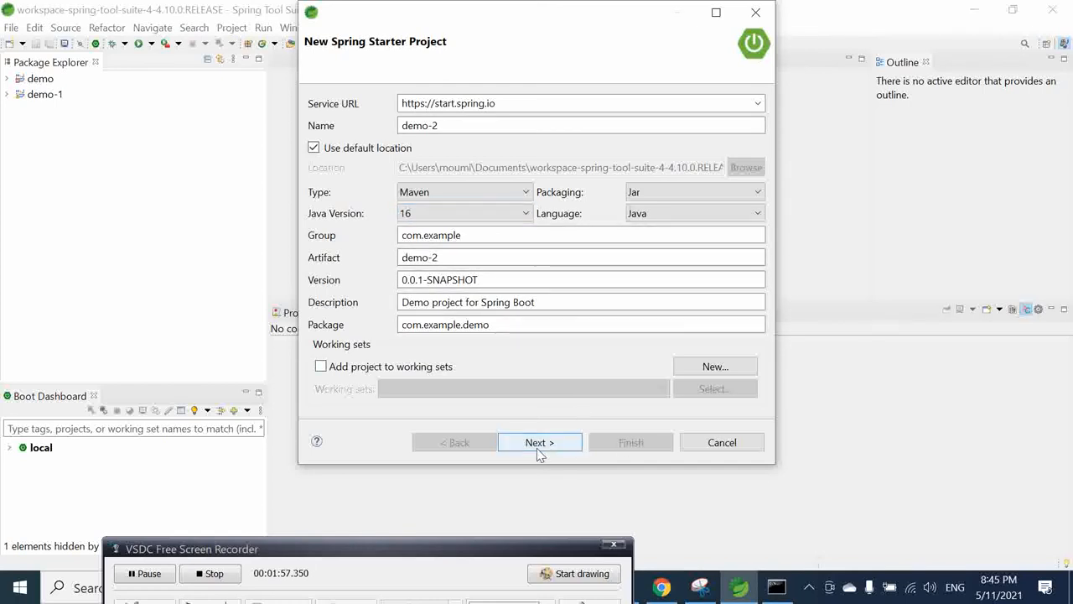
- Add the Spring Web dependency to demo-2 and advance to the summary page
click(540, 442)
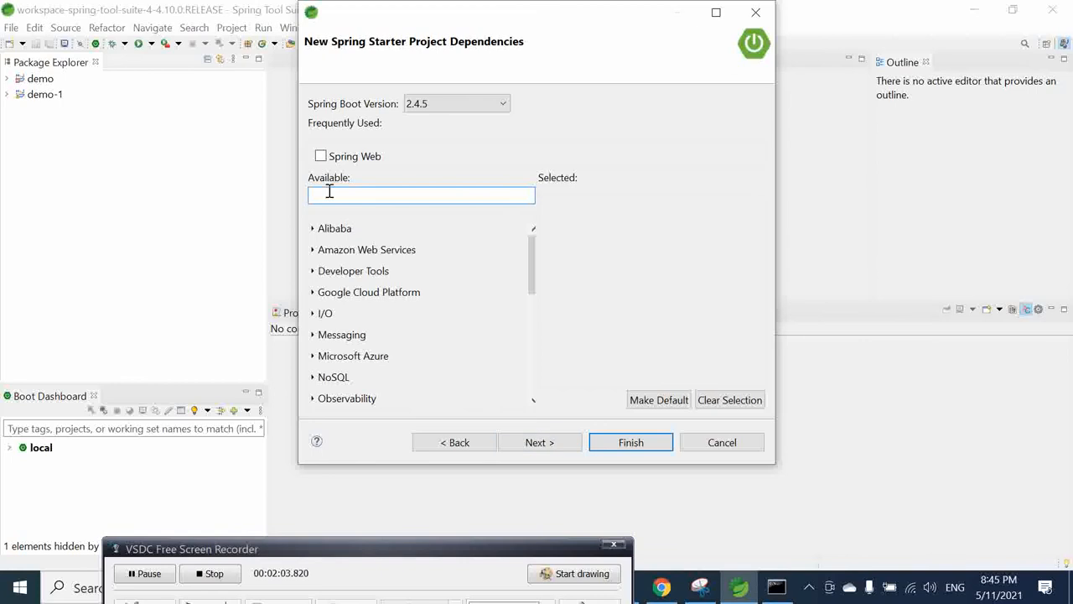
mouse_move(321, 156)
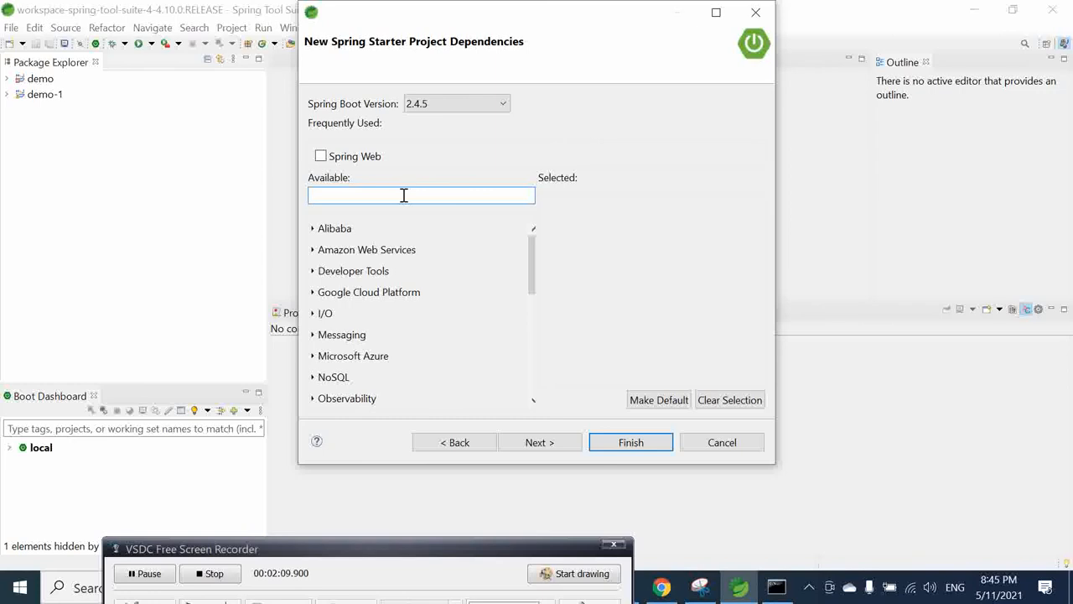
text(web)
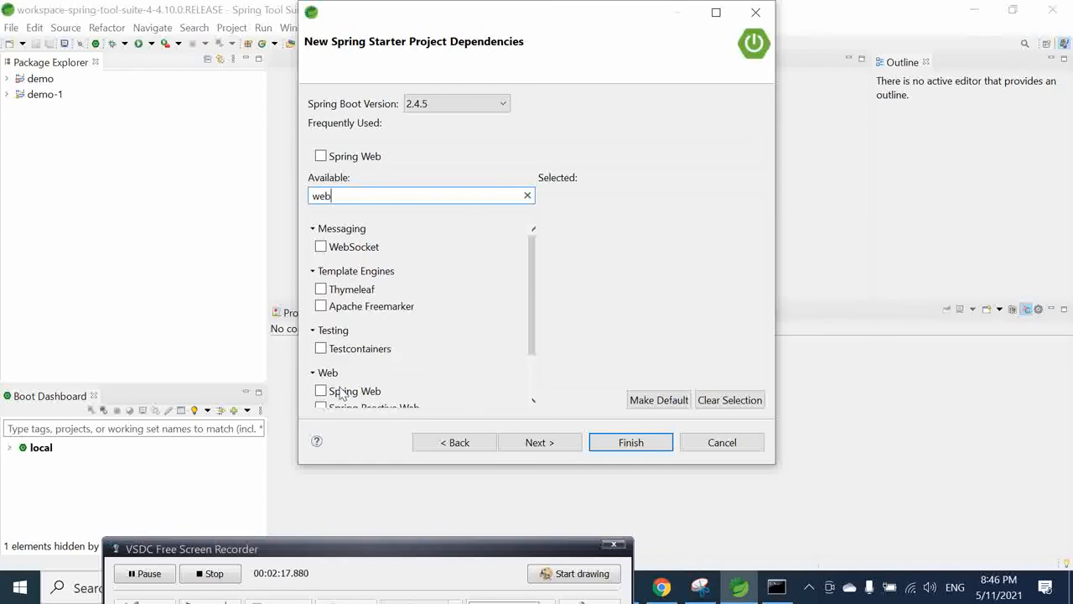
click(321, 391)
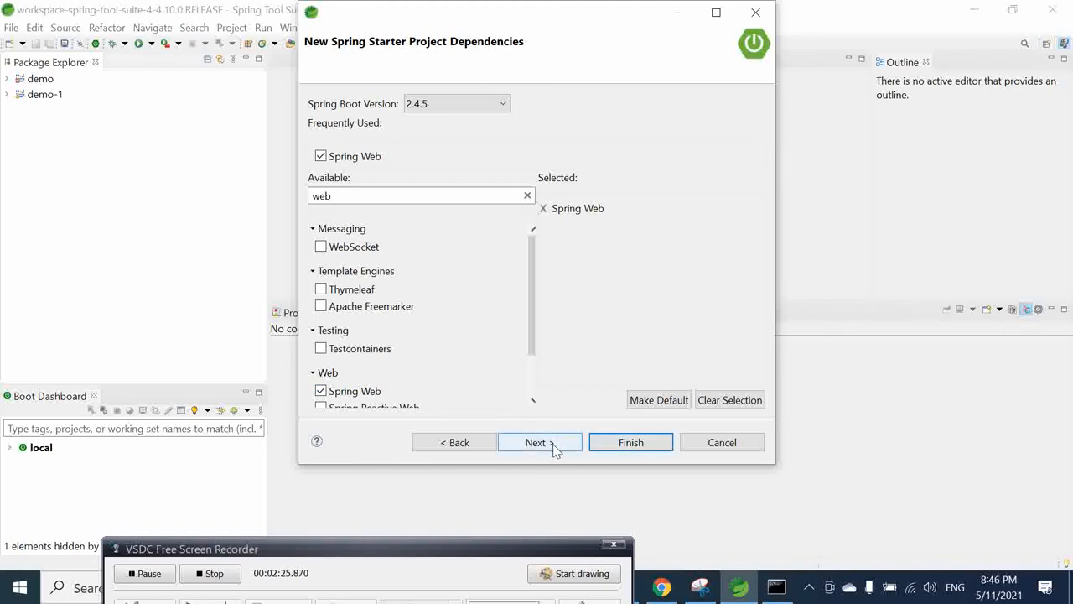
click(539, 442)
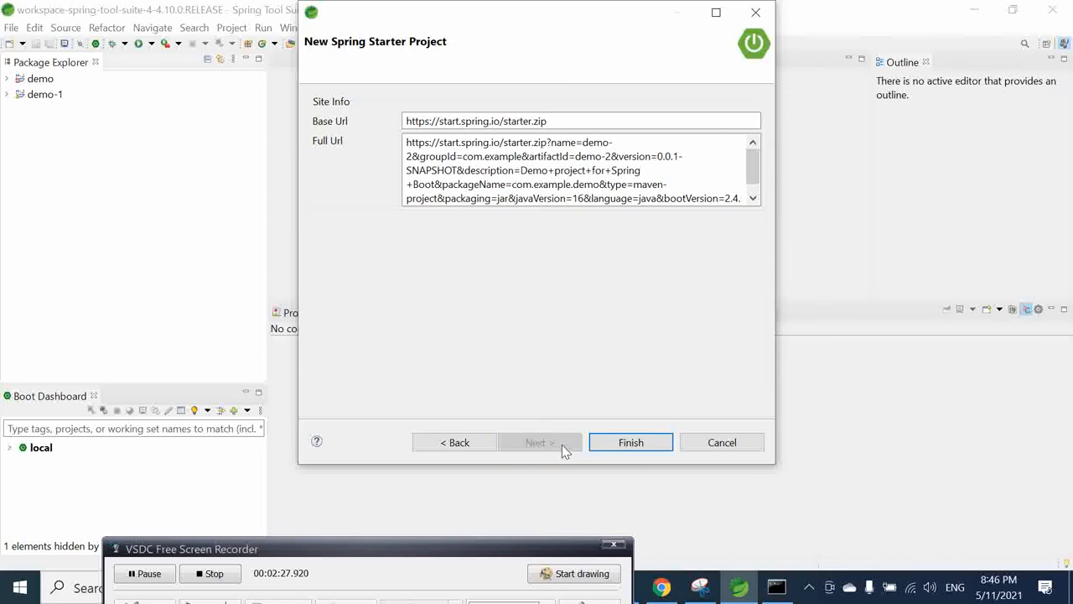
- Finish creating demo-2 and expand src/main/java down to Demo2Application's main method
click(631, 442)
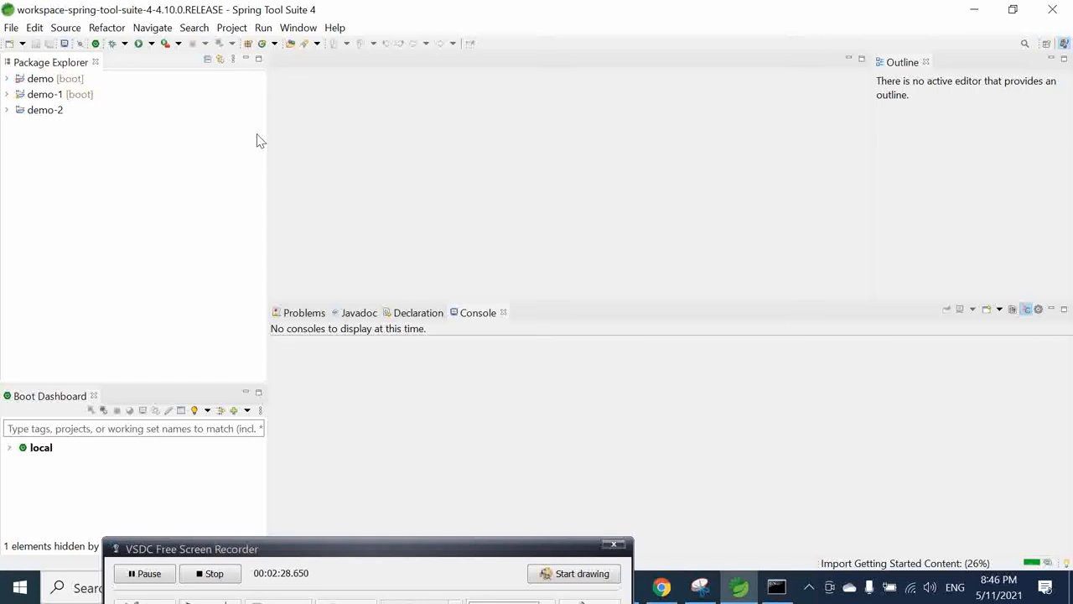
mouse_move(239, 136)
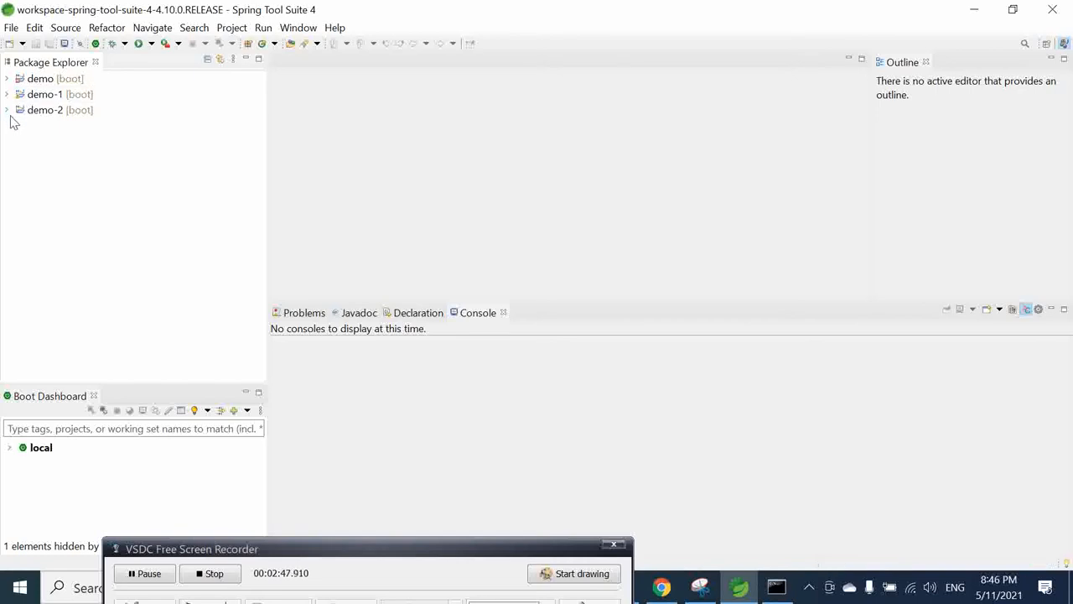
click(8, 110)
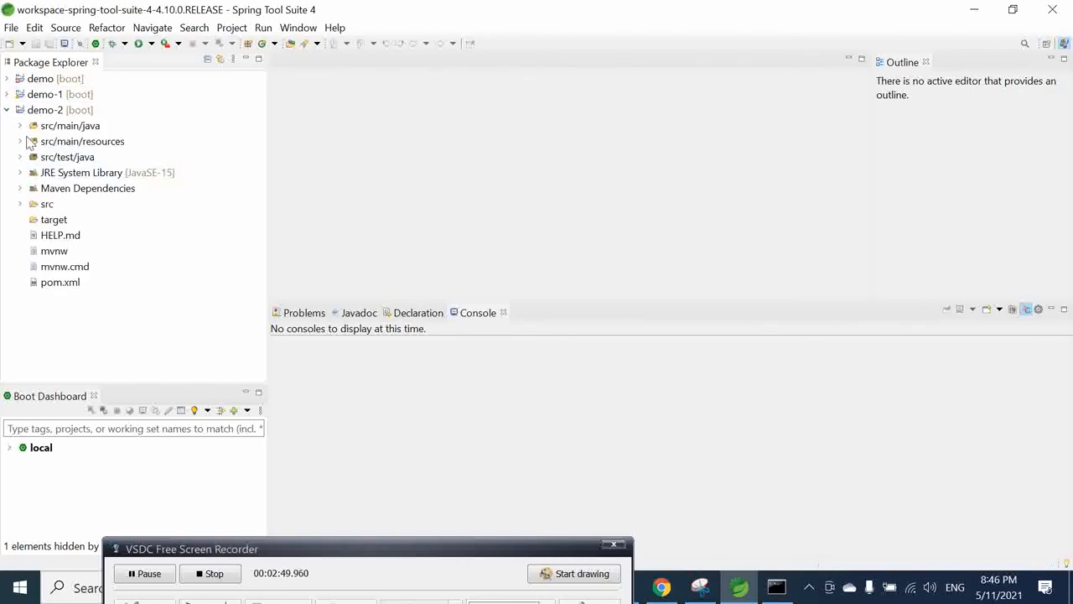
click(20, 125)
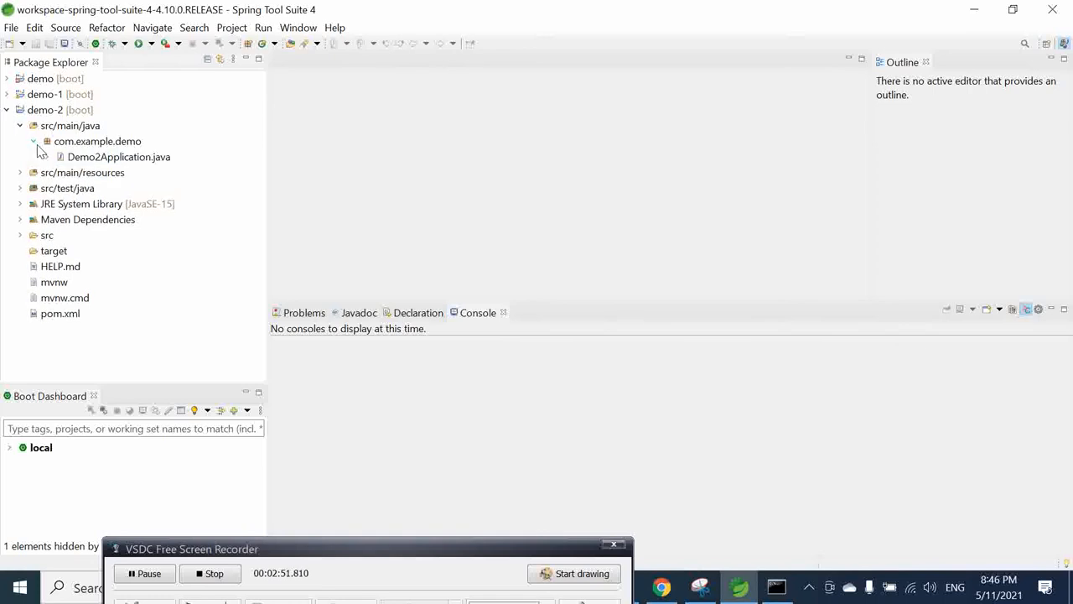
click(47, 157)
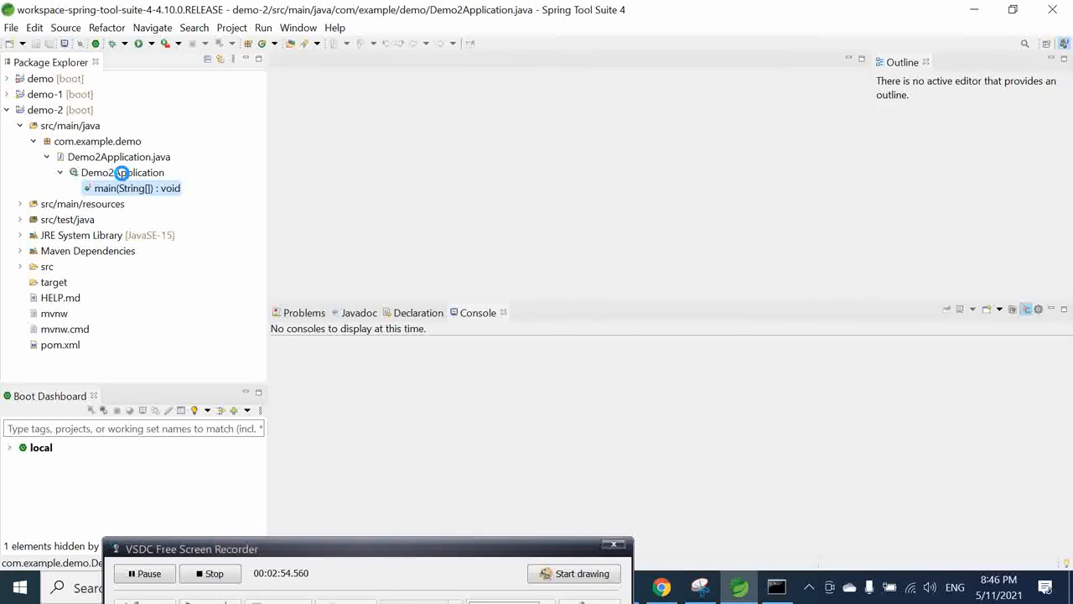
- Open Demo2Application.java and add a blank line after the class header
double_click(136, 188)
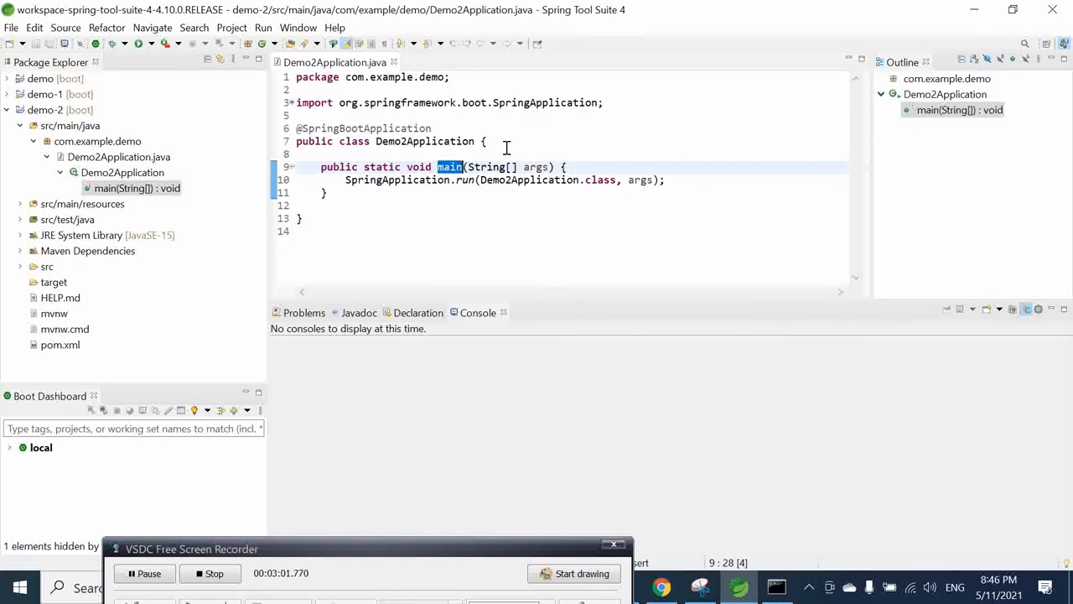
click(505, 141)
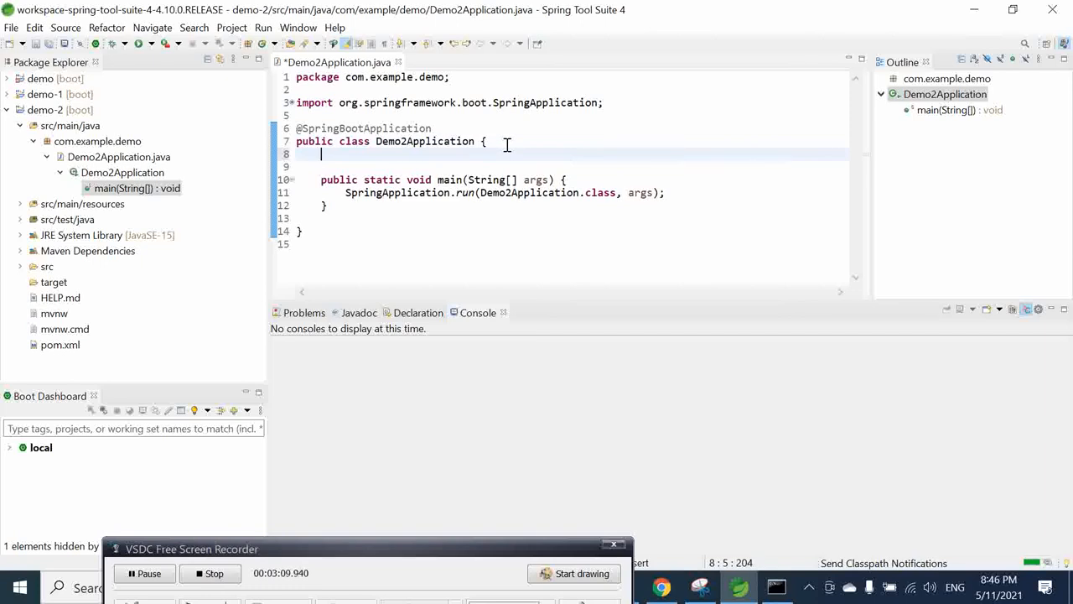
key(Enter)
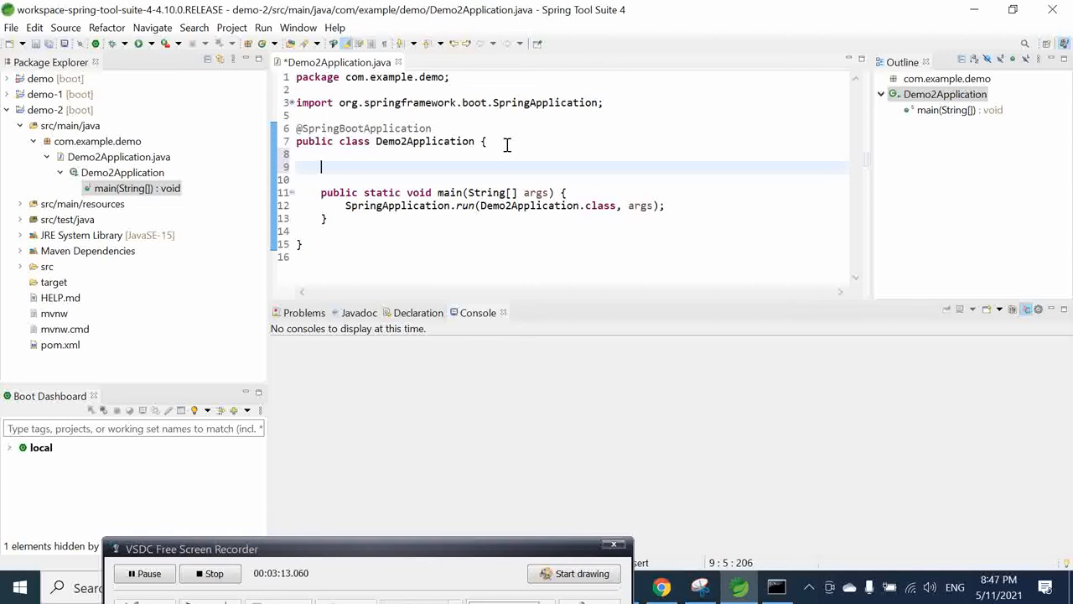
text(@)
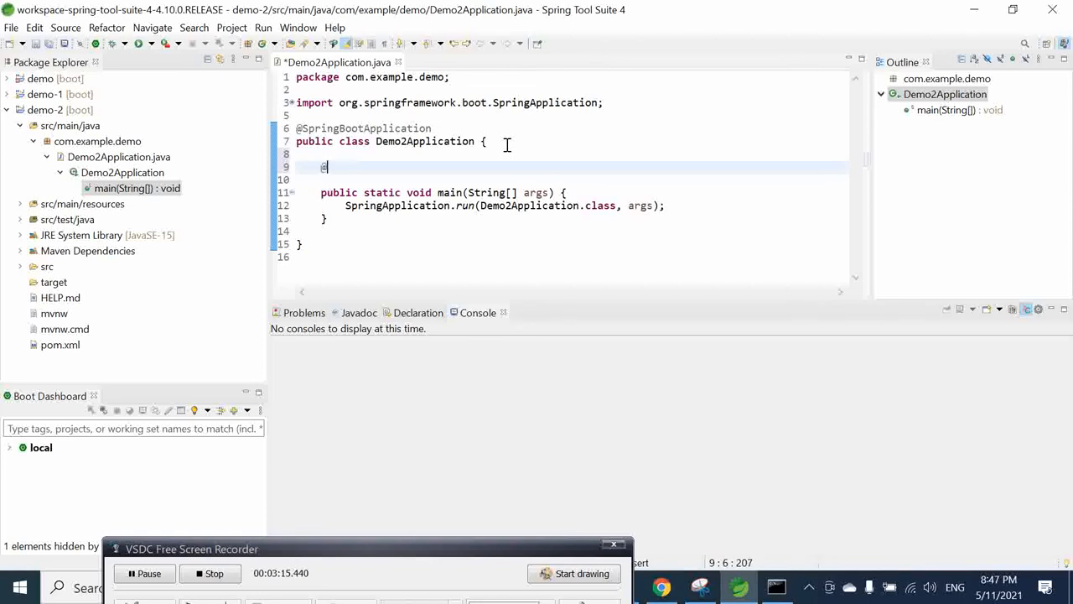
text(Req)
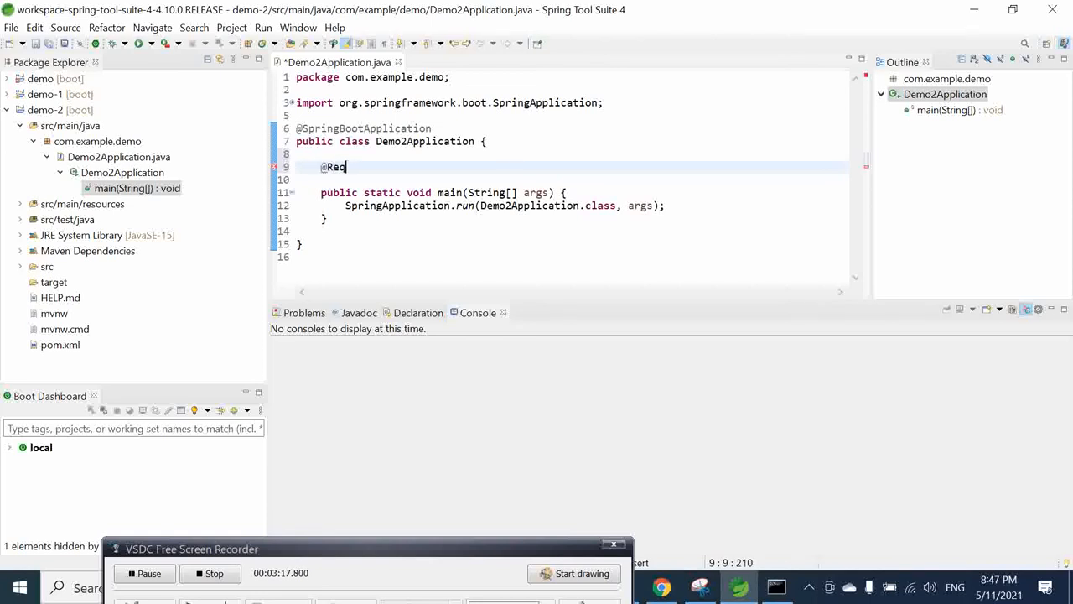
text(ust)
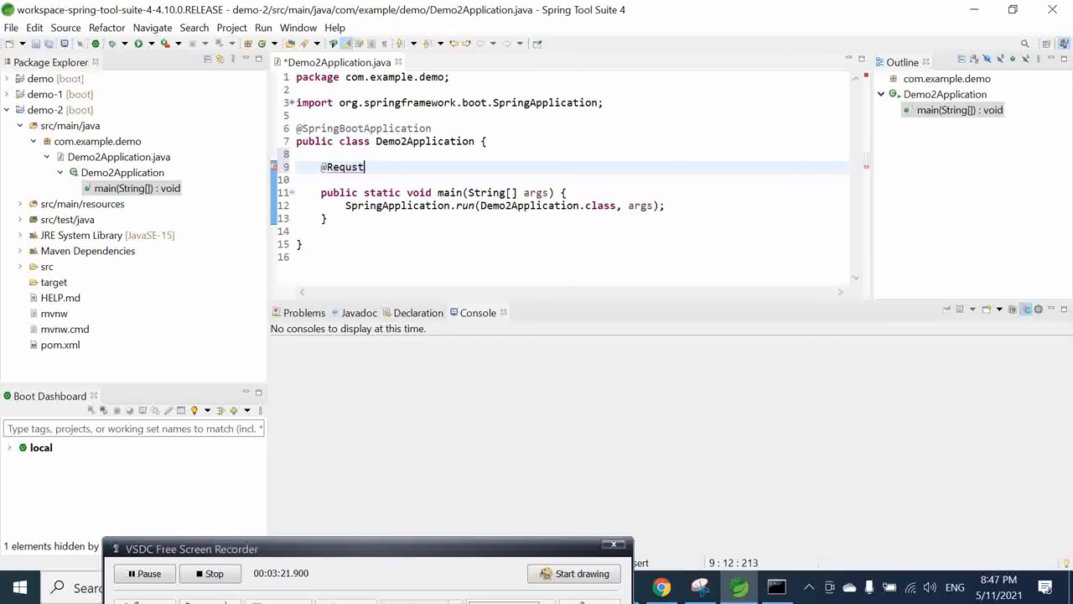
text(Mapp)
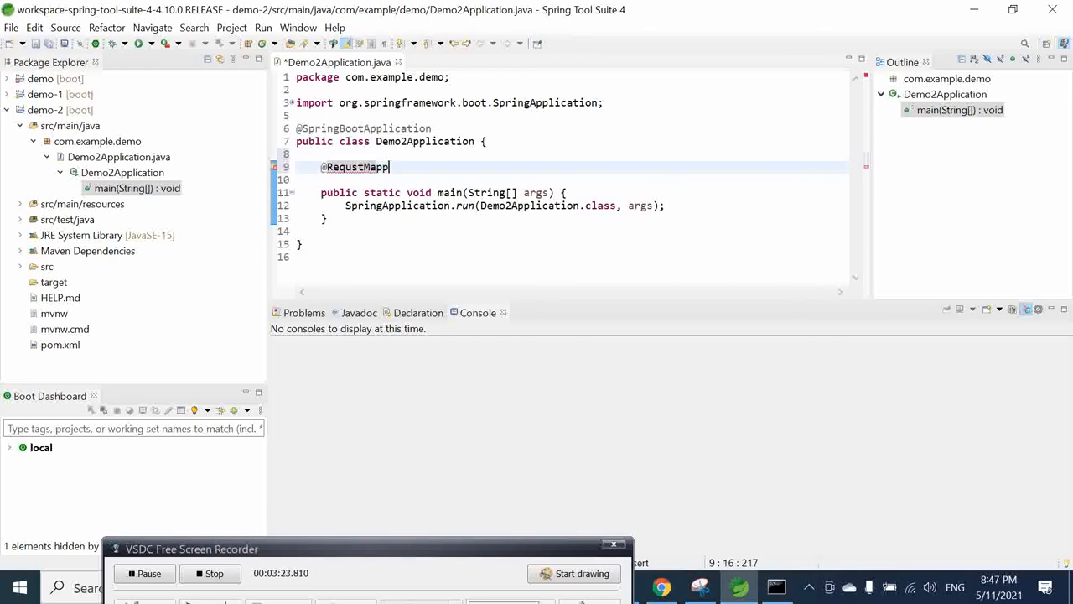
text(ing())
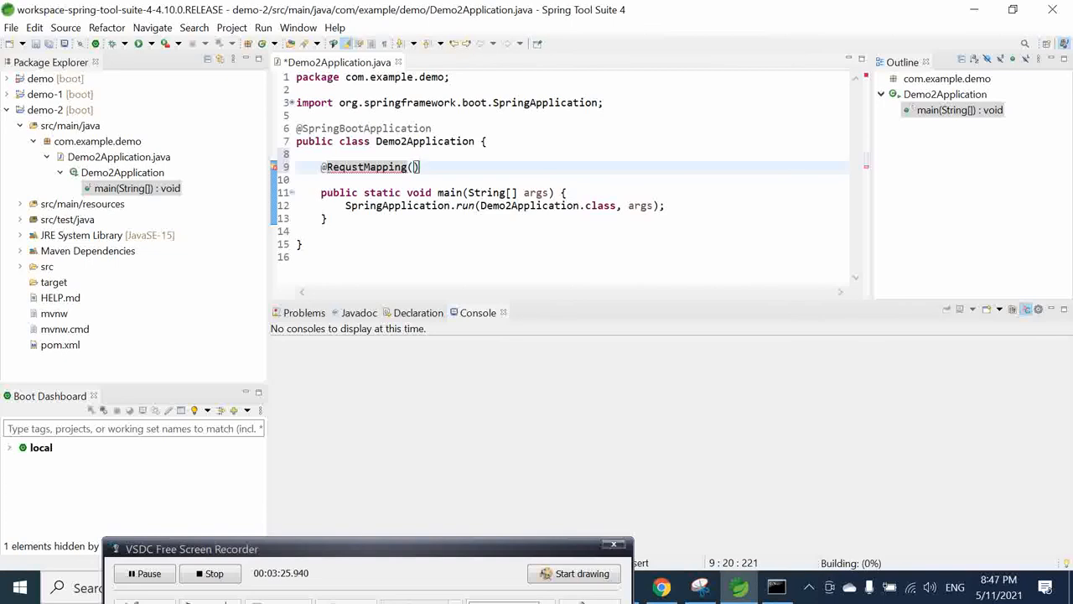
text(")
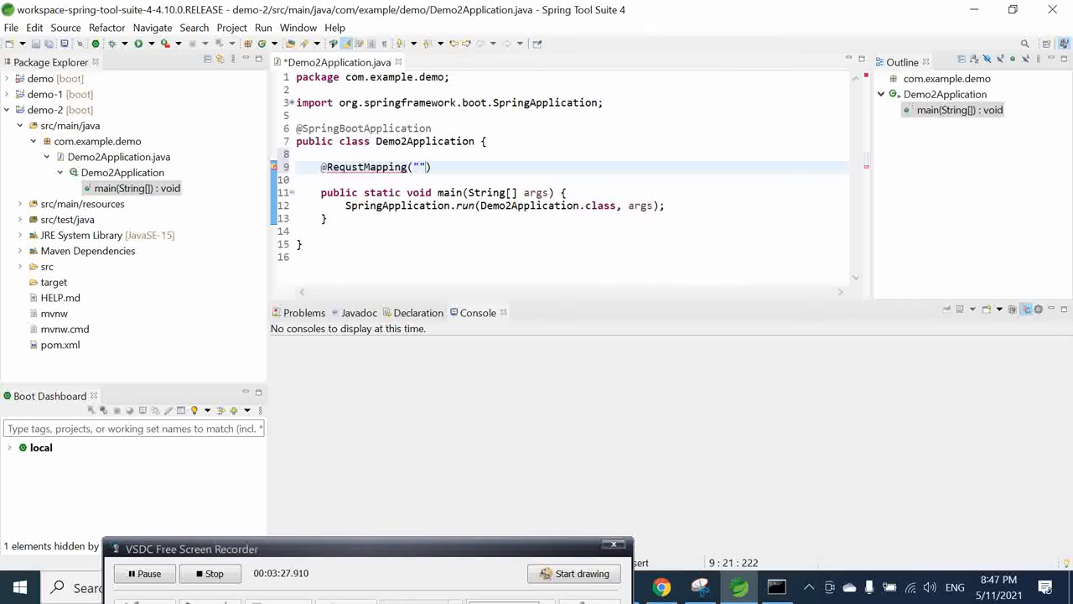
text(/)
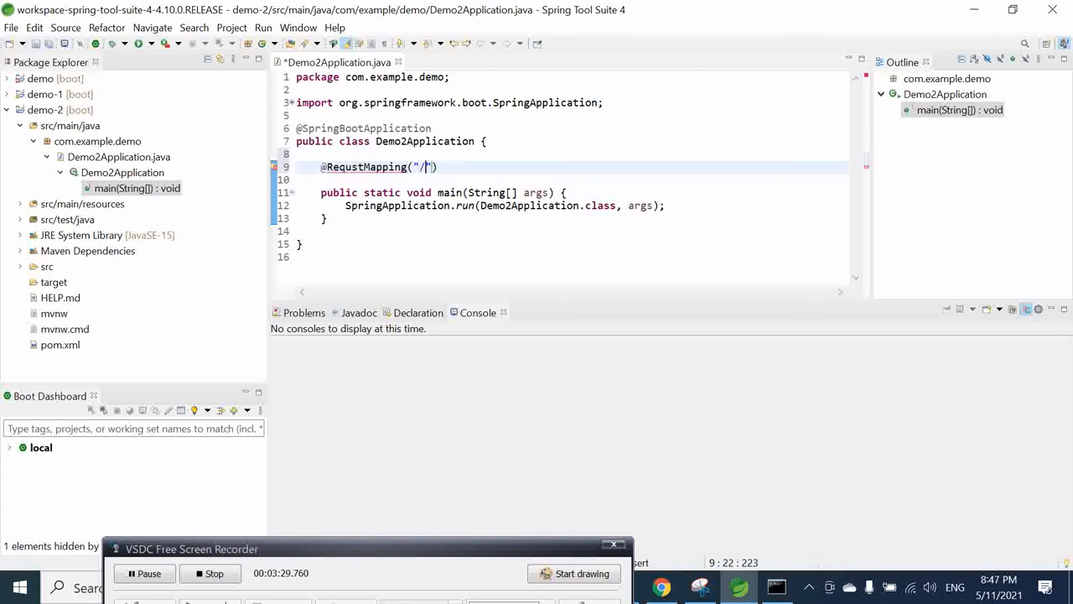
text(hello)
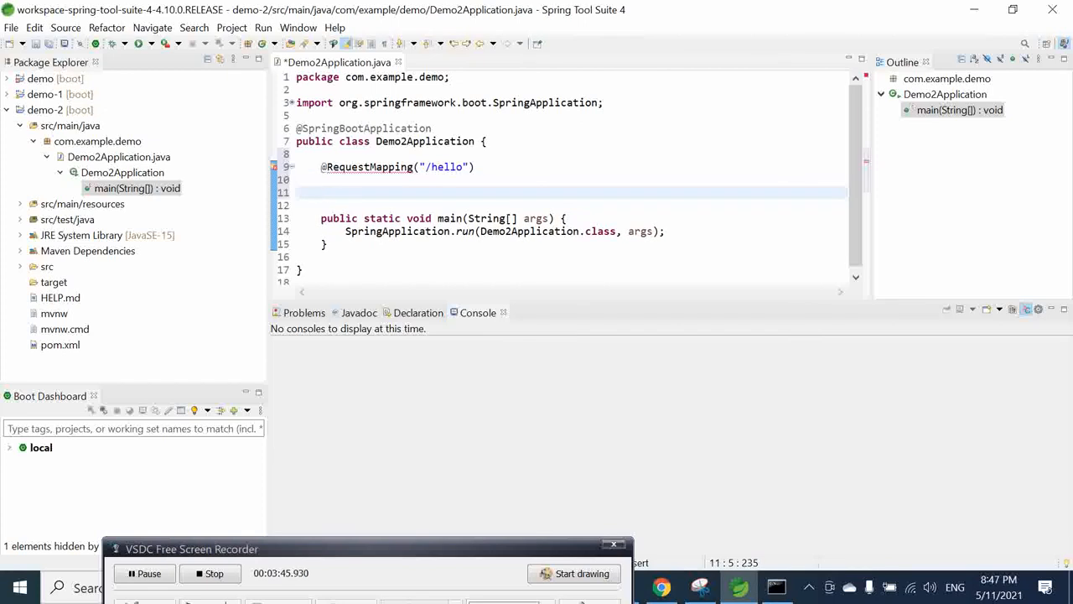
text(S)
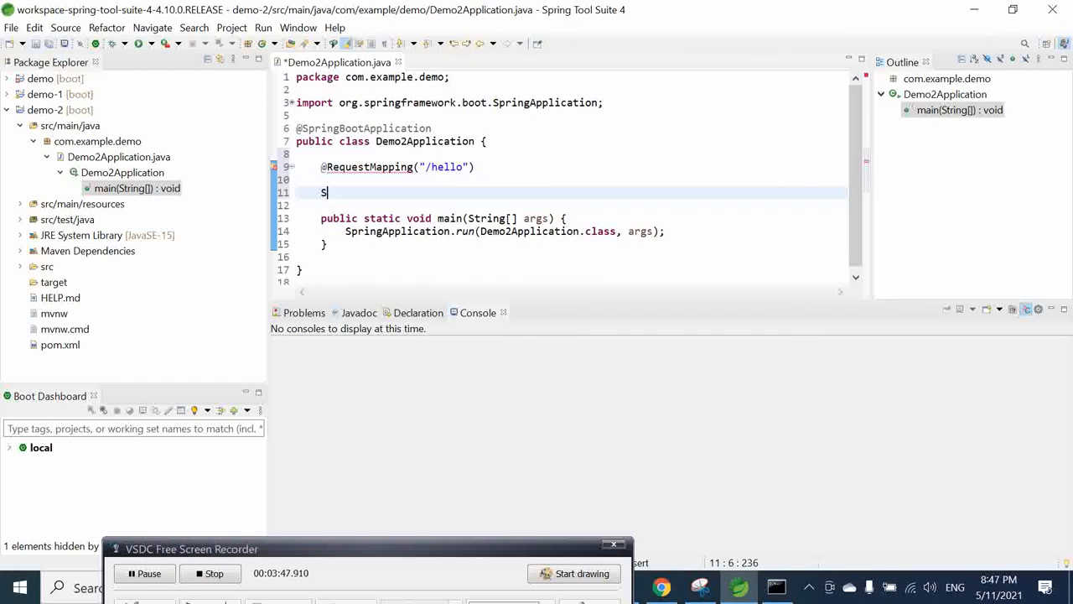
text(tring h)
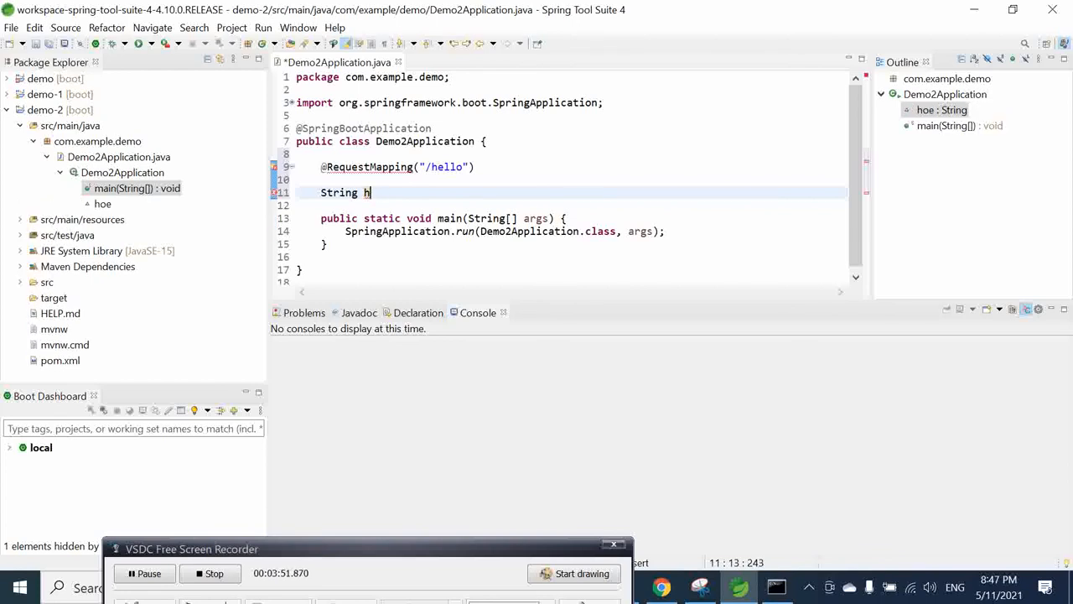
text(ello)
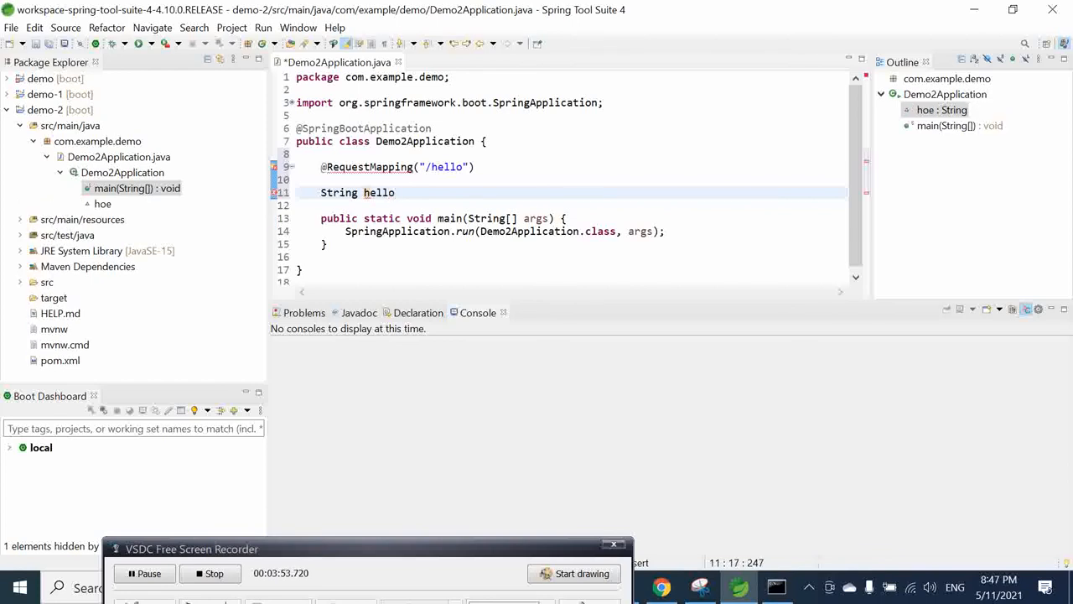
text(())
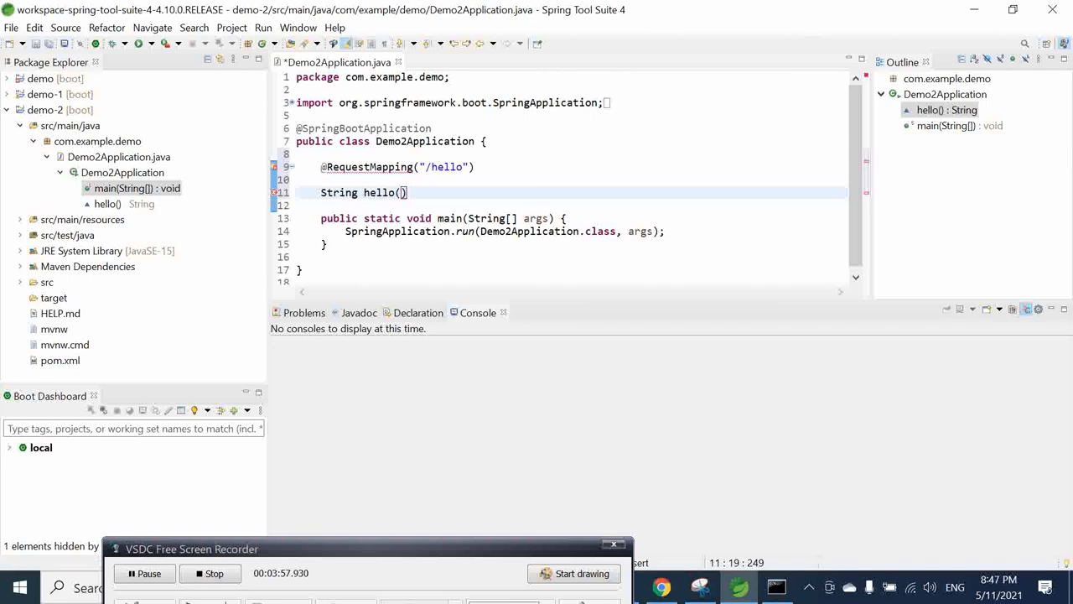
text({)
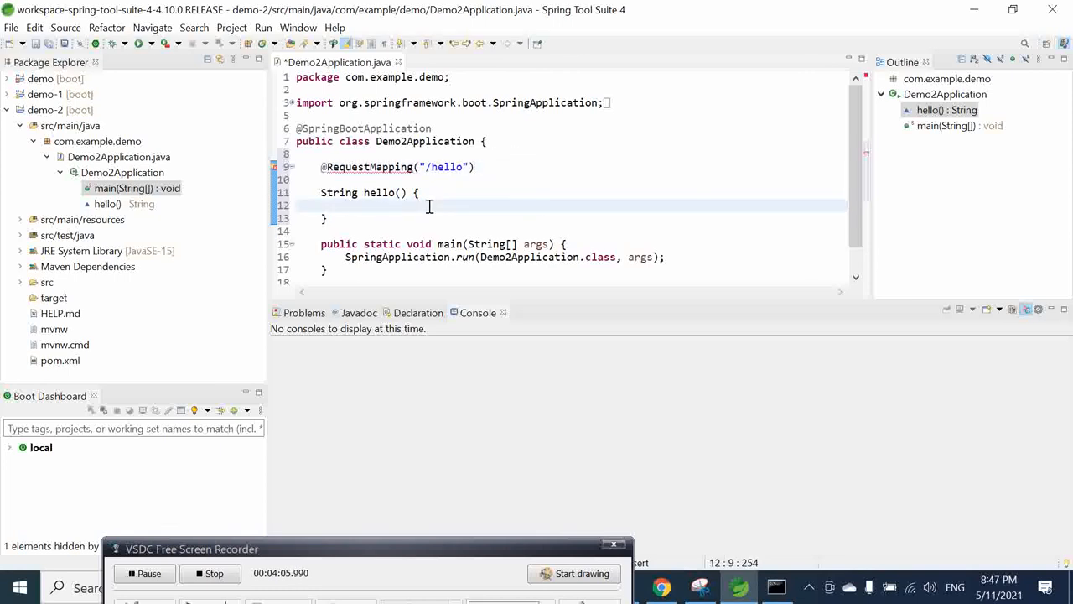
- Make hello() return "Hello World !!!" and save the file
text(return)
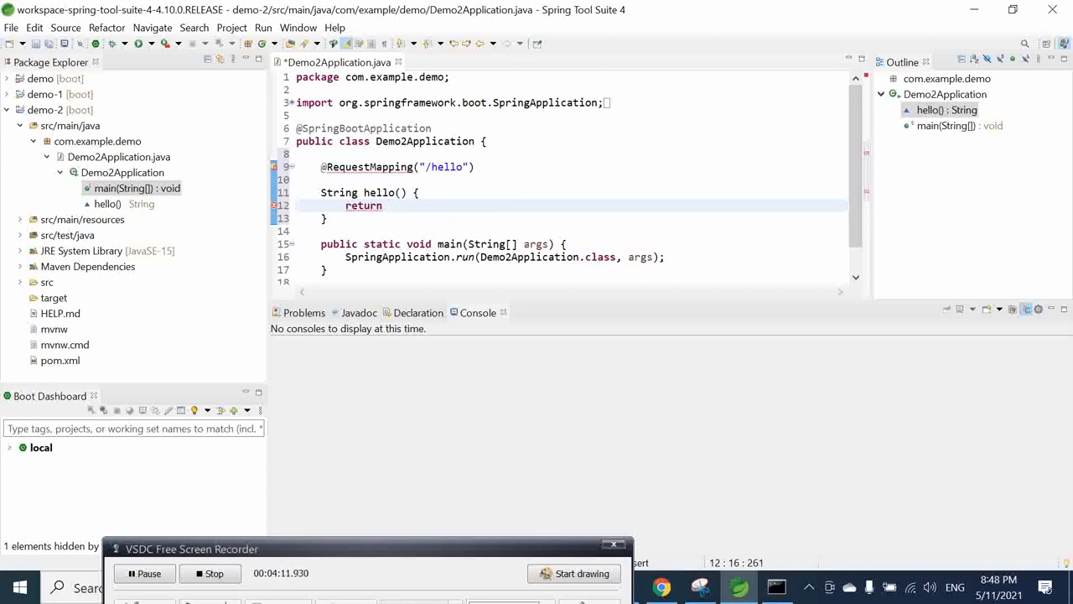
text("")
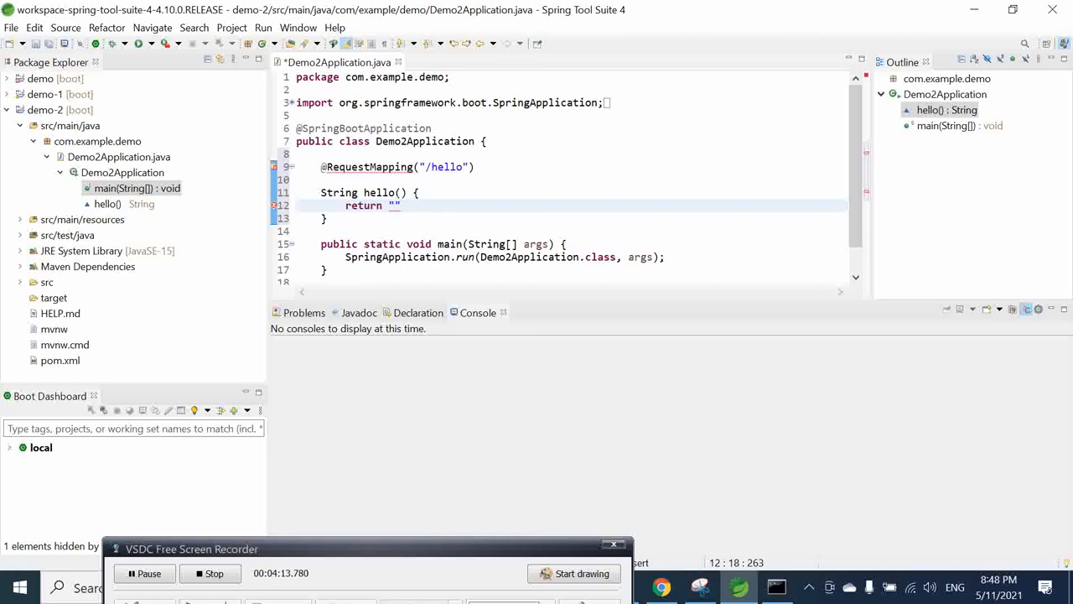
text(;)
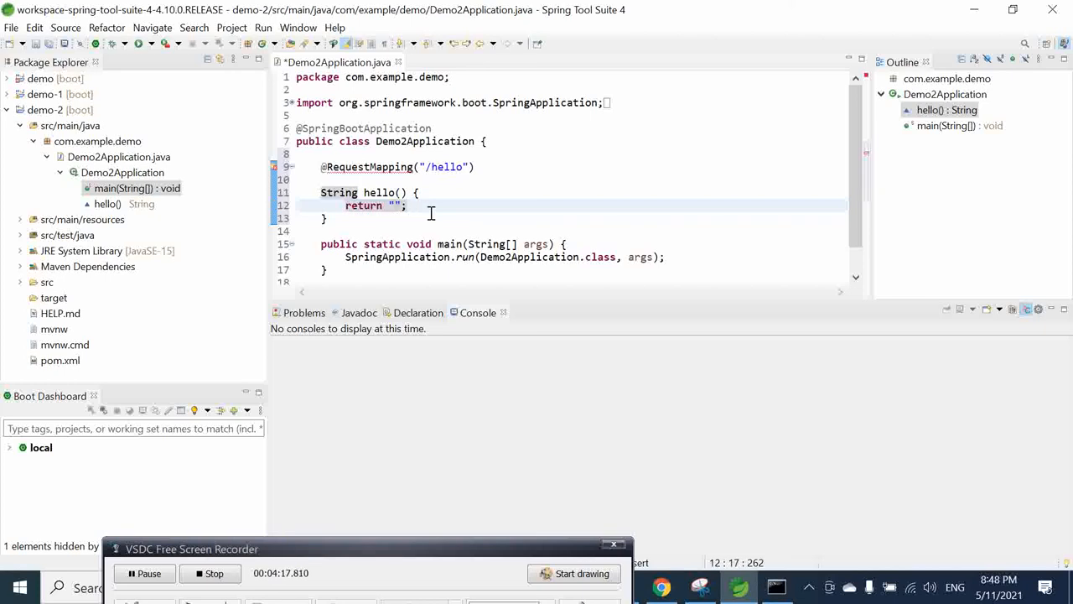
text(Hello World)
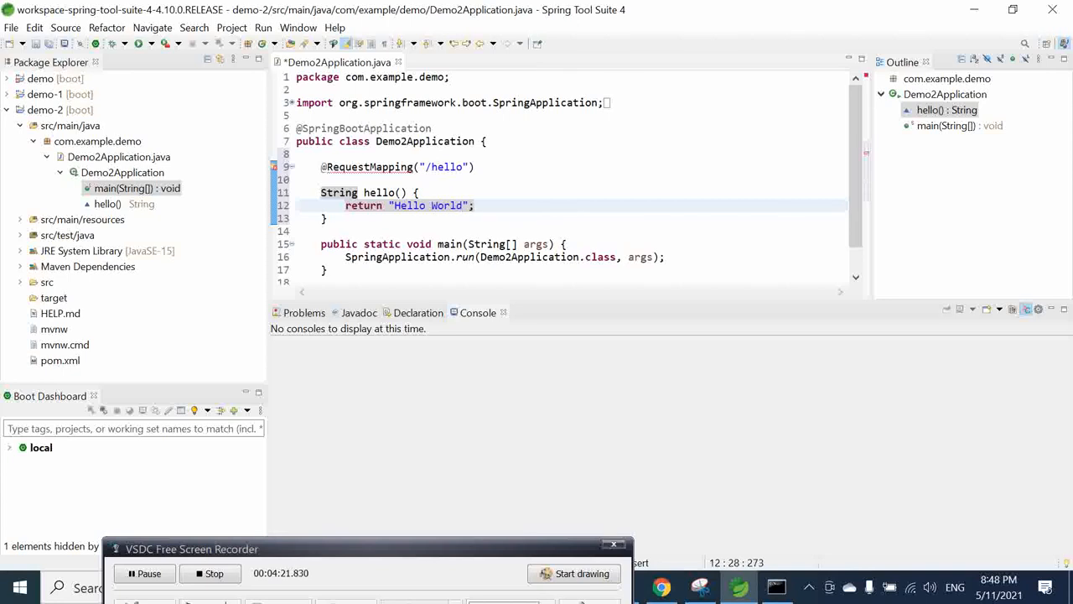
text(!!!)
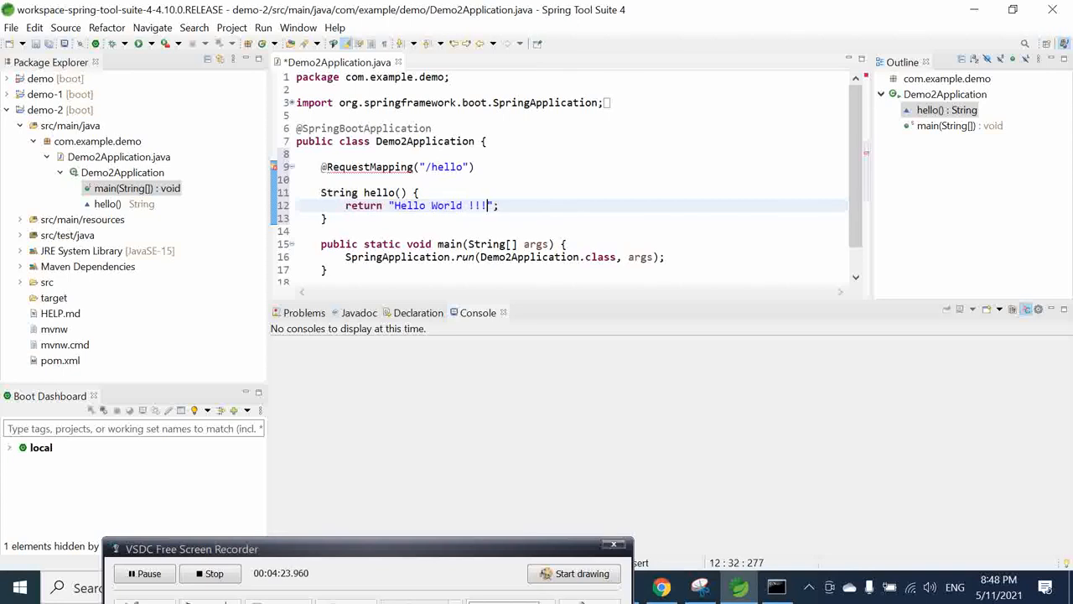
key(ctrl+s)
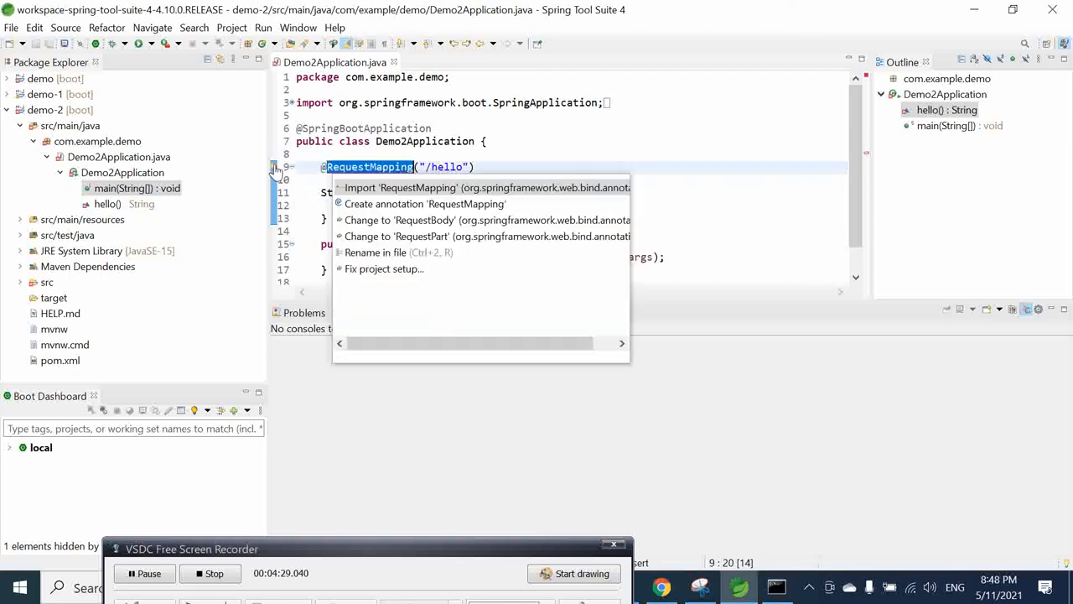
mouse_move(377, 187)
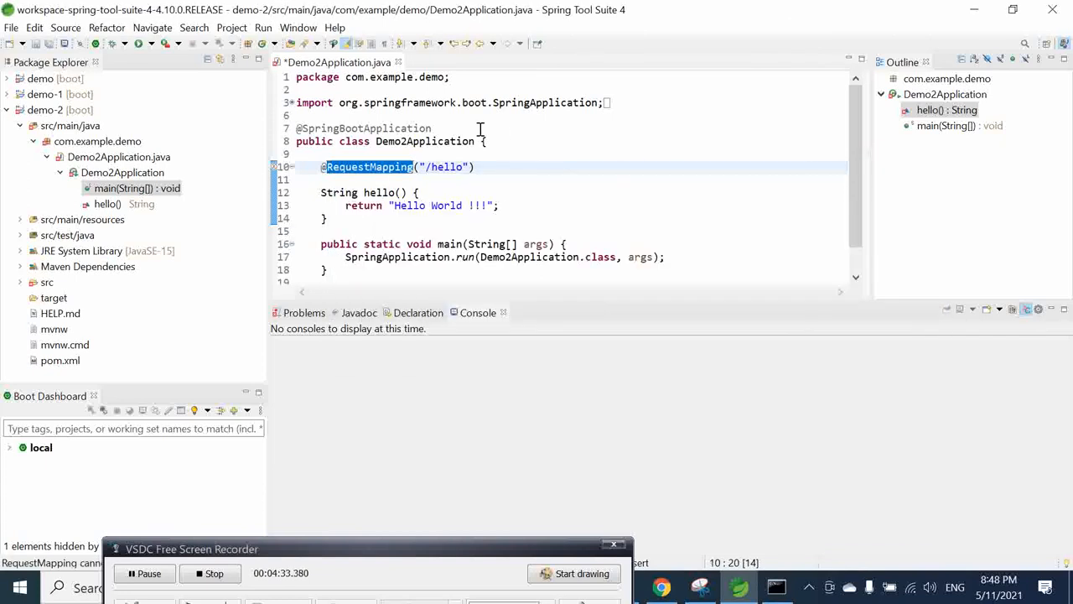
click(465, 127)
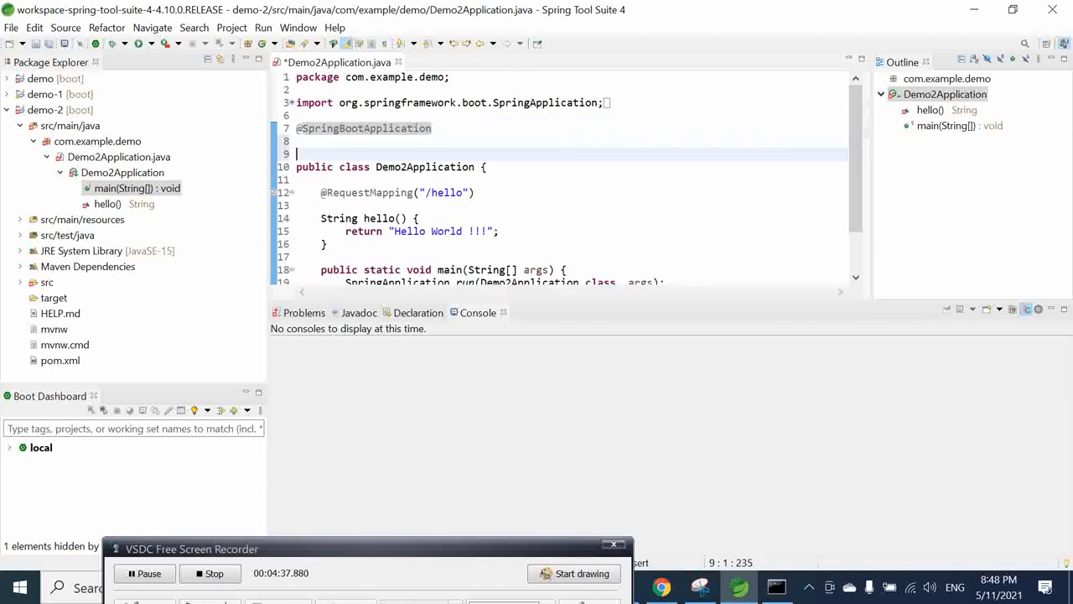
text(@)
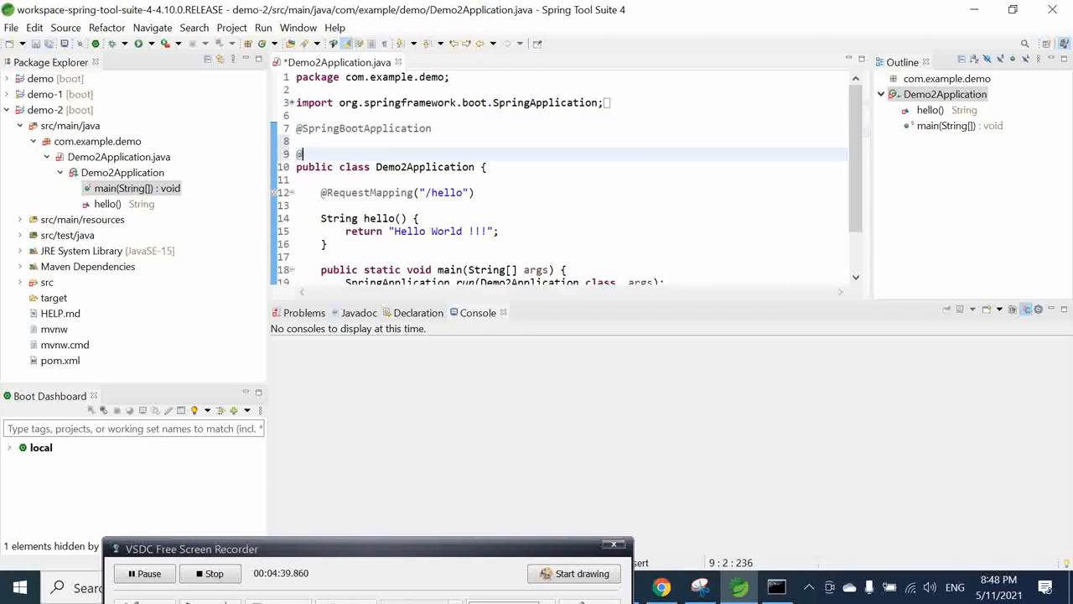
text(@Rest)
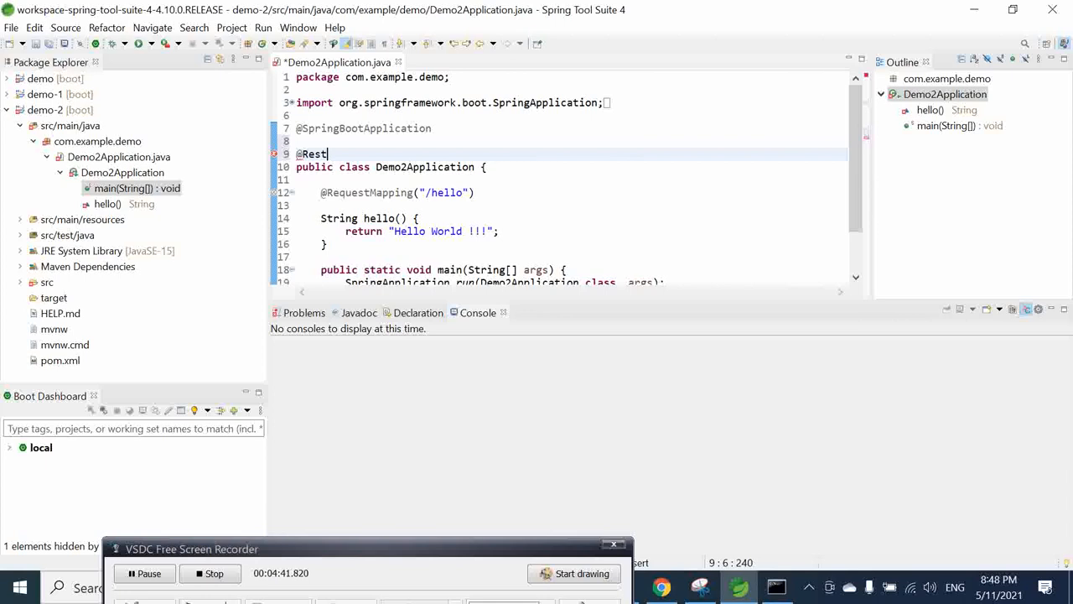
text(F)
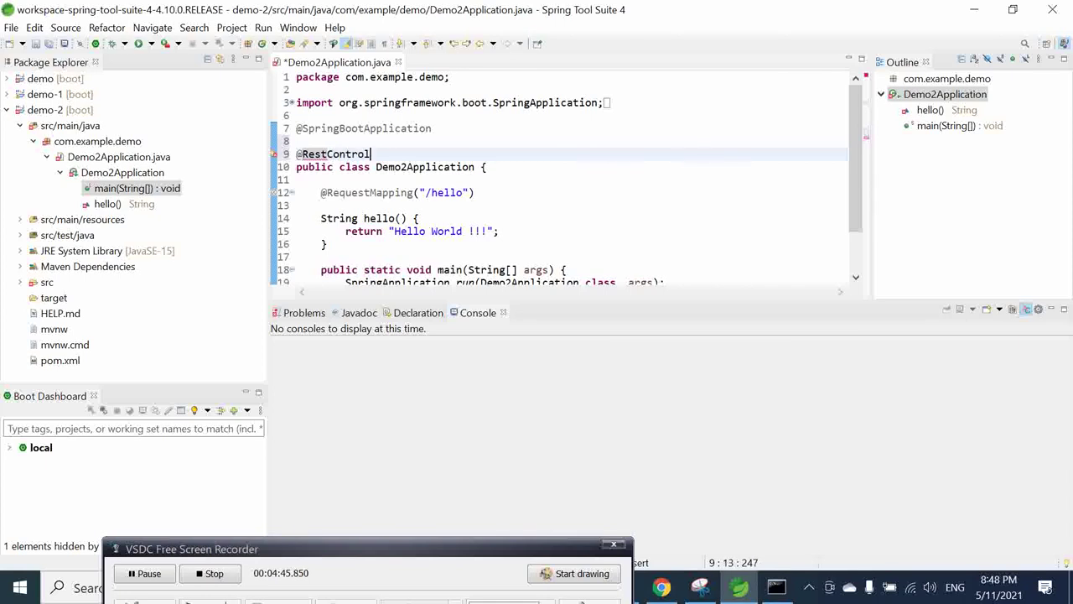
text(ler)
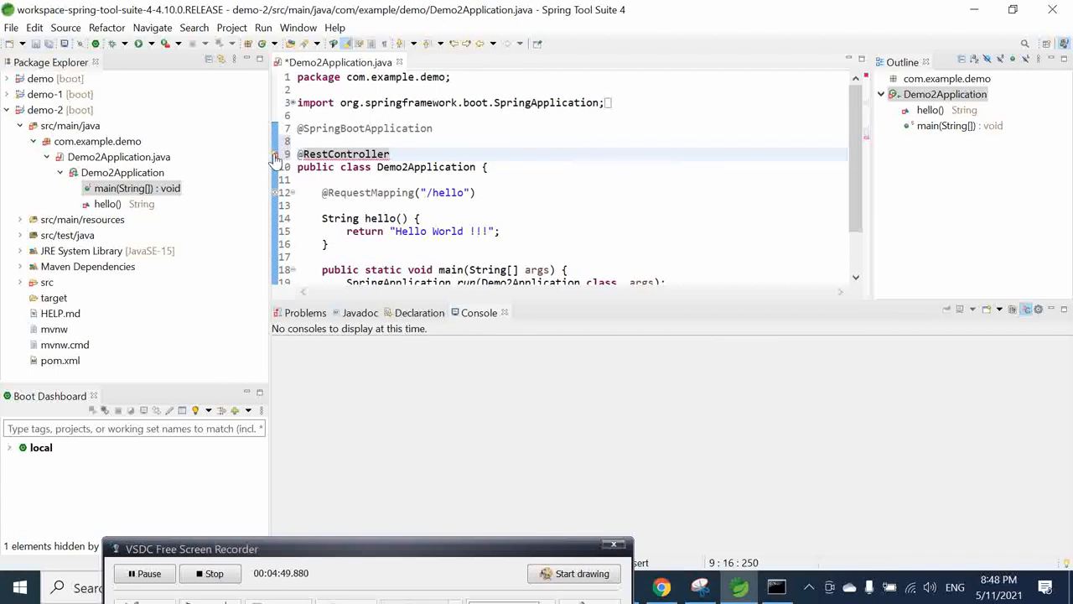
double_click(346, 154)
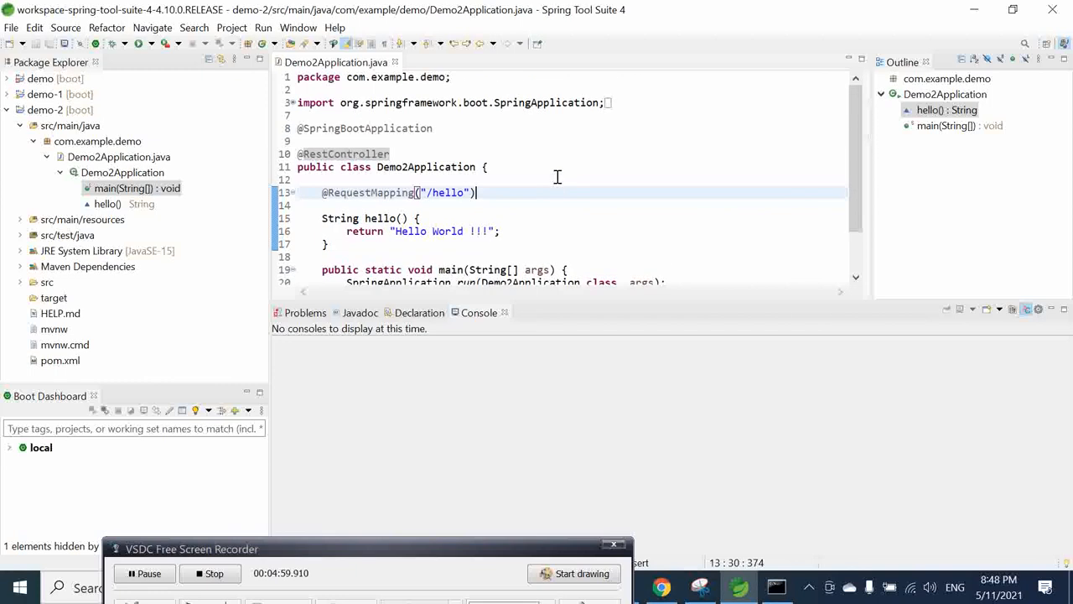
- Run demo-2 as a Spring Boot App until Demo2Application starts on Tomcat, then switch to Chrome
click(46, 110)
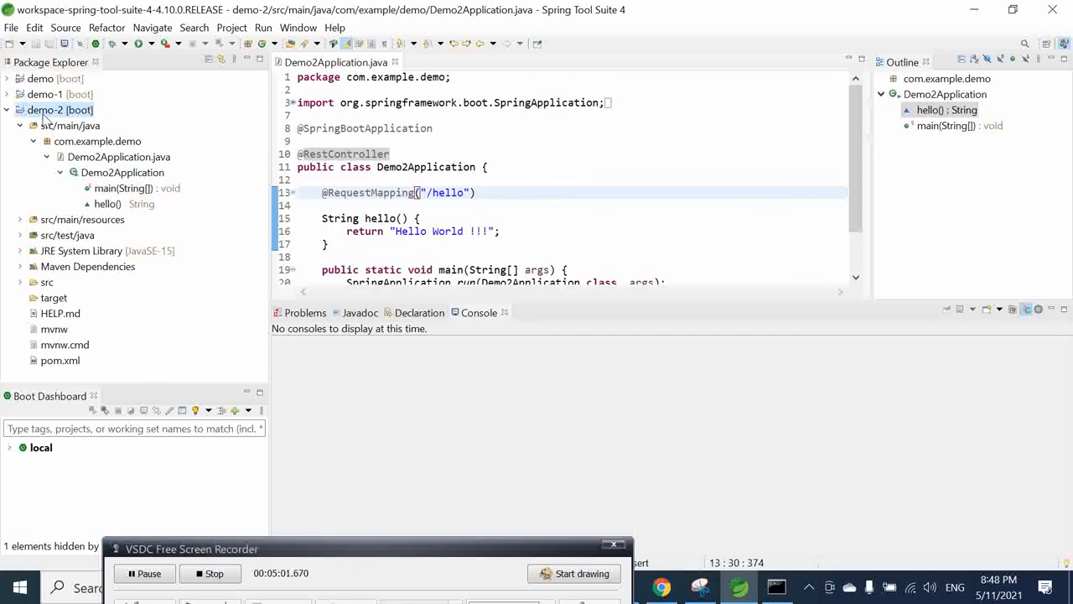
right_click(59, 110)
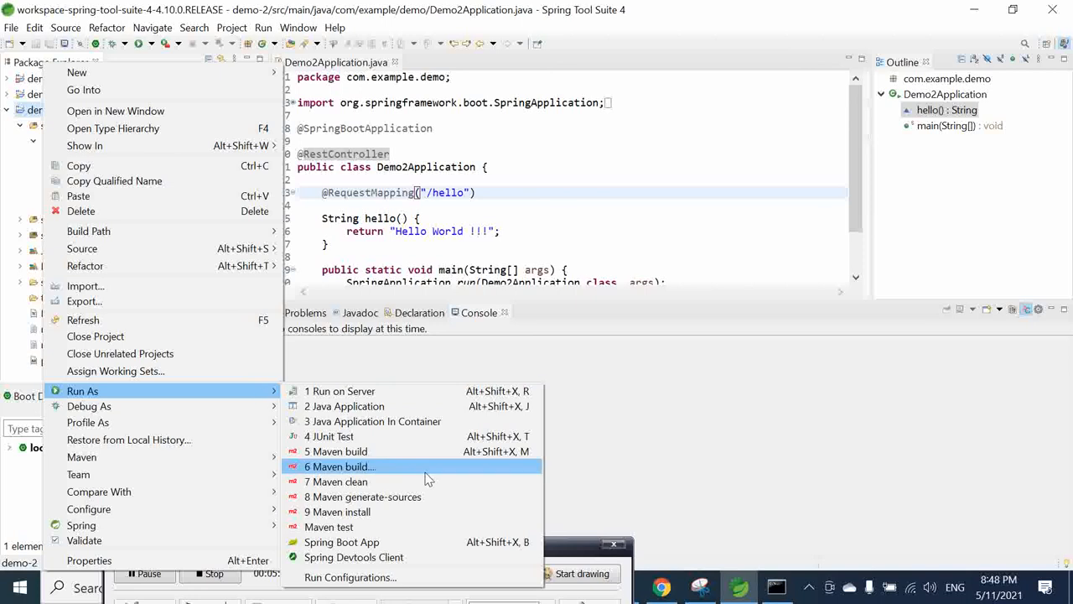
mouse_move(342, 542)
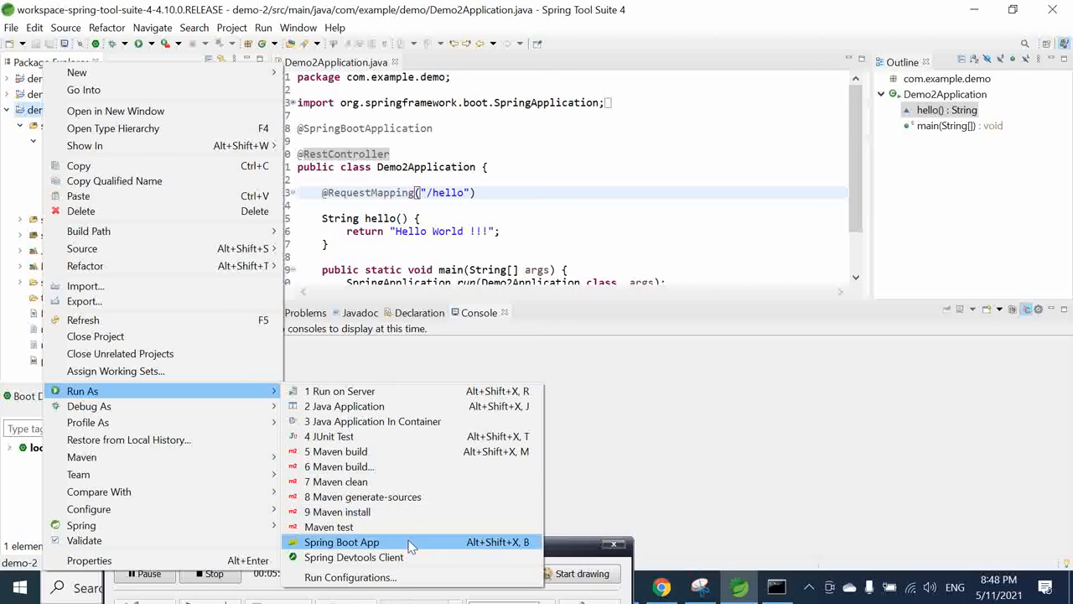
click(342, 542)
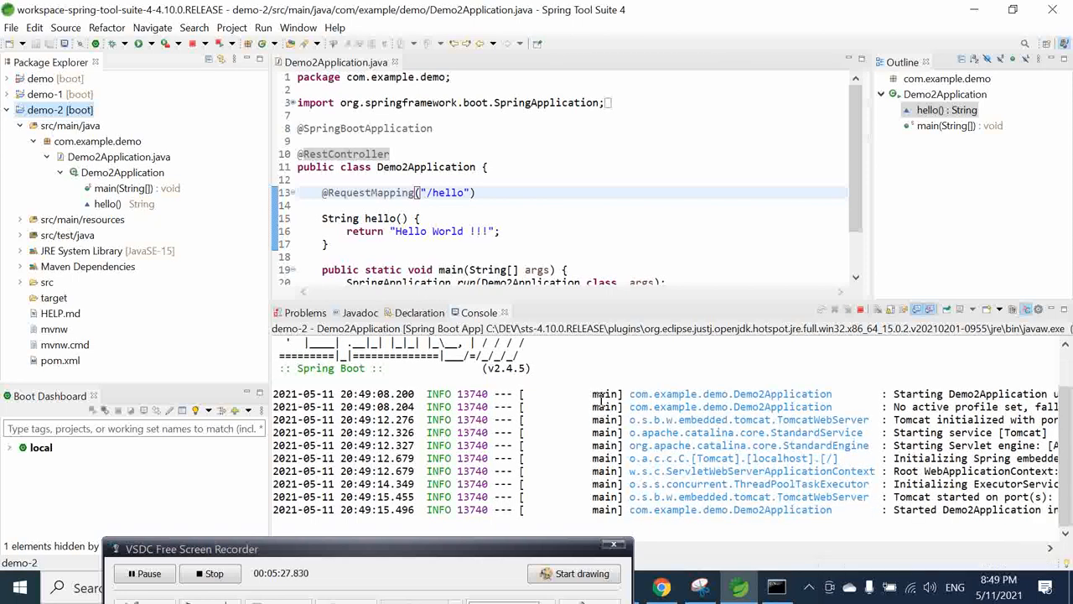
click(662, 584)
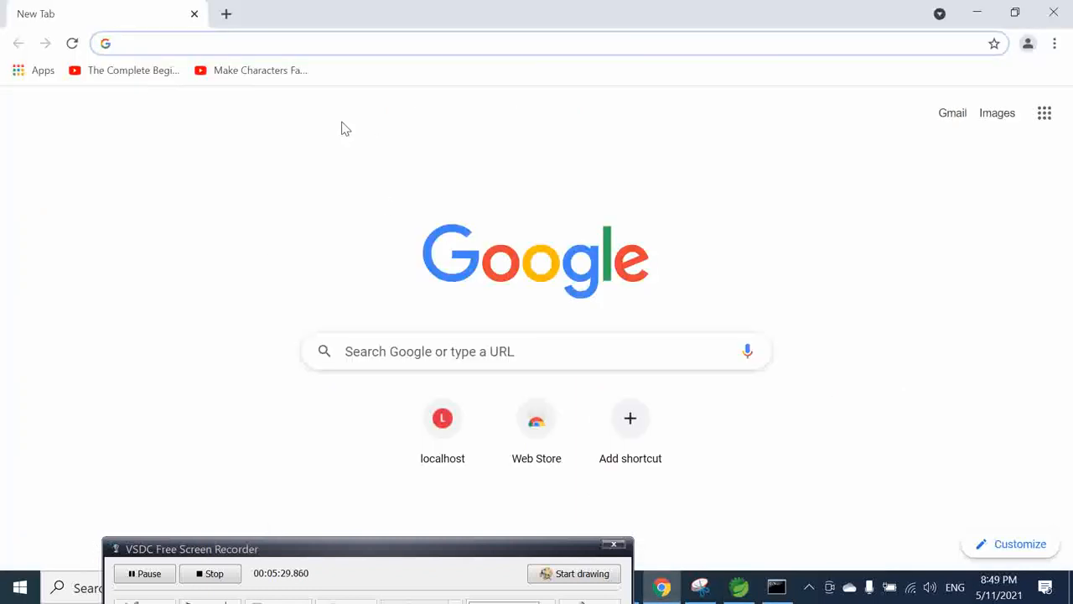
- Load localhost:8080/hello in Chrome, displaying 'Hello World !!!'
click(352, 43)
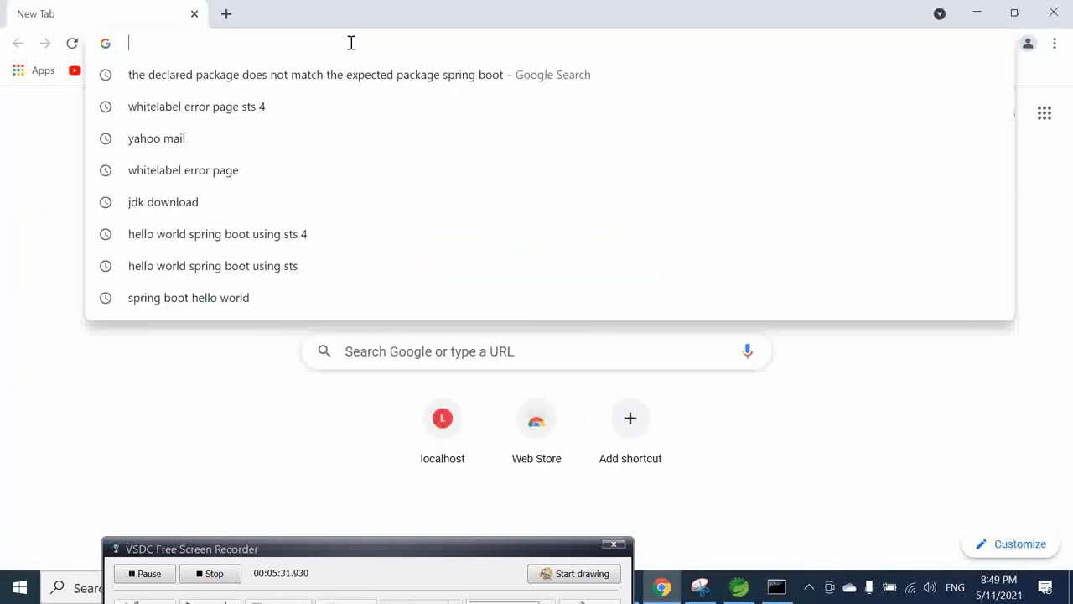
text(localhost:8080/)
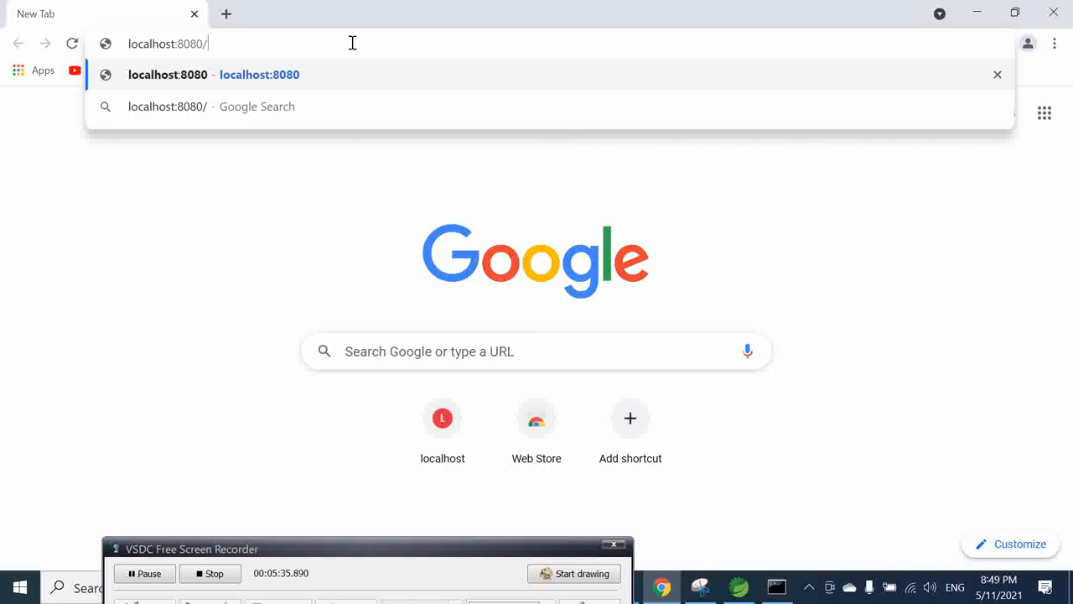
text(hell)
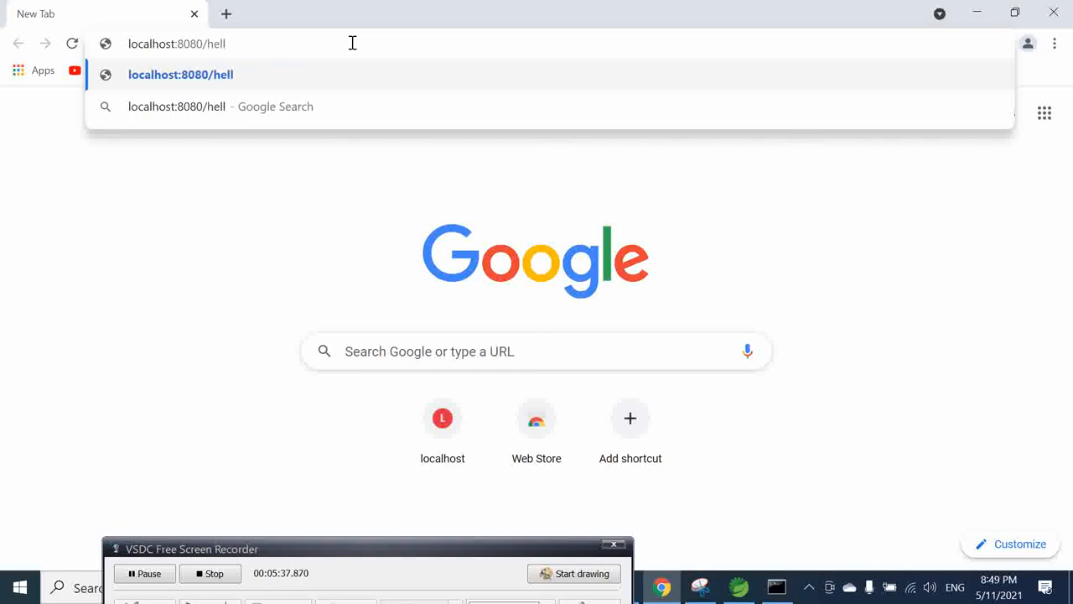
key(Enter)
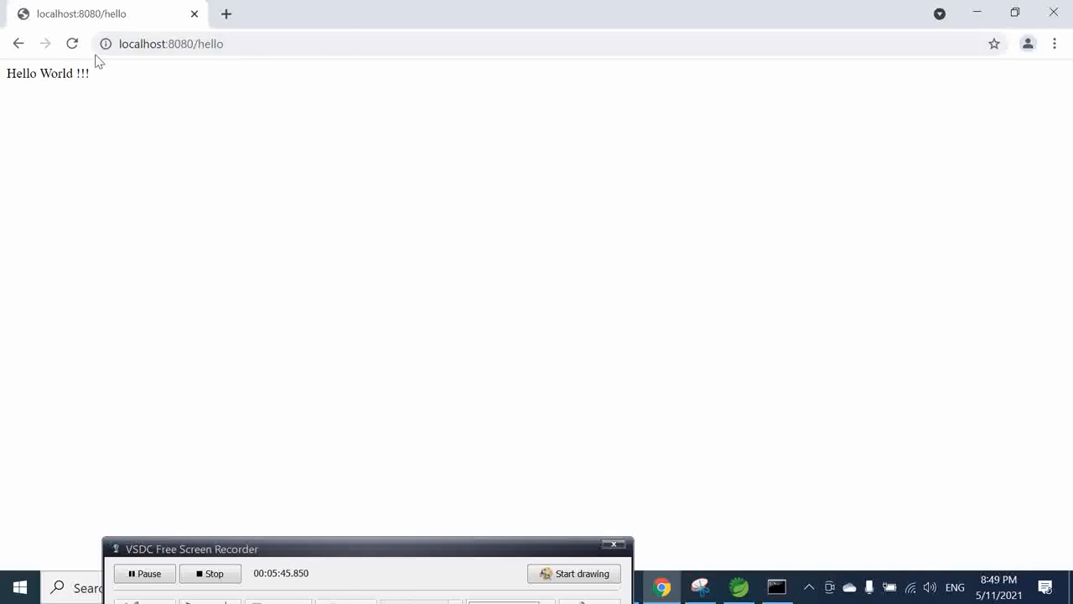
mouse_move(190, 93)
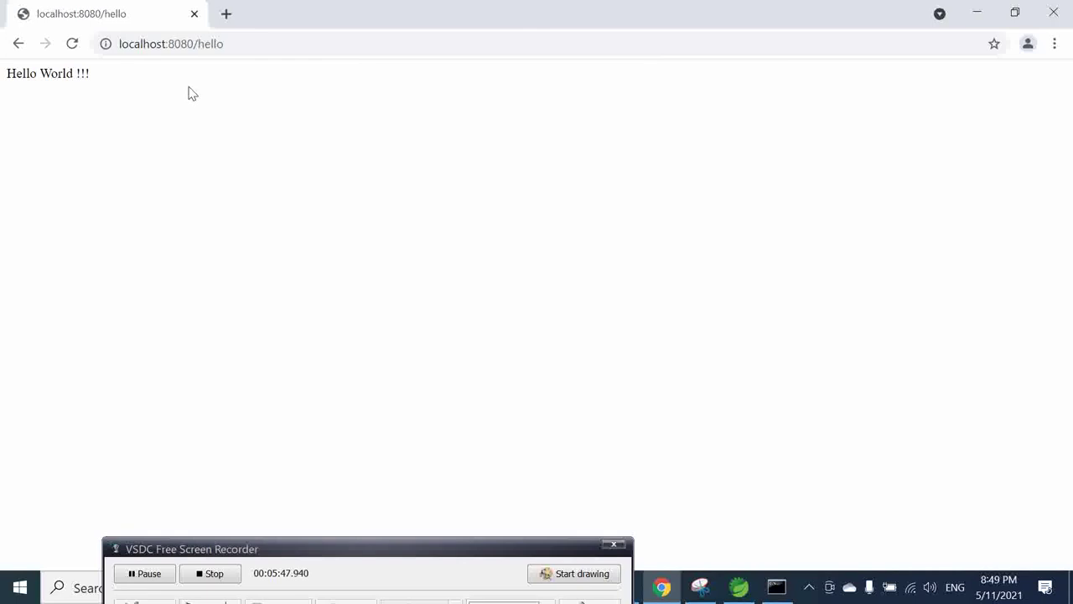